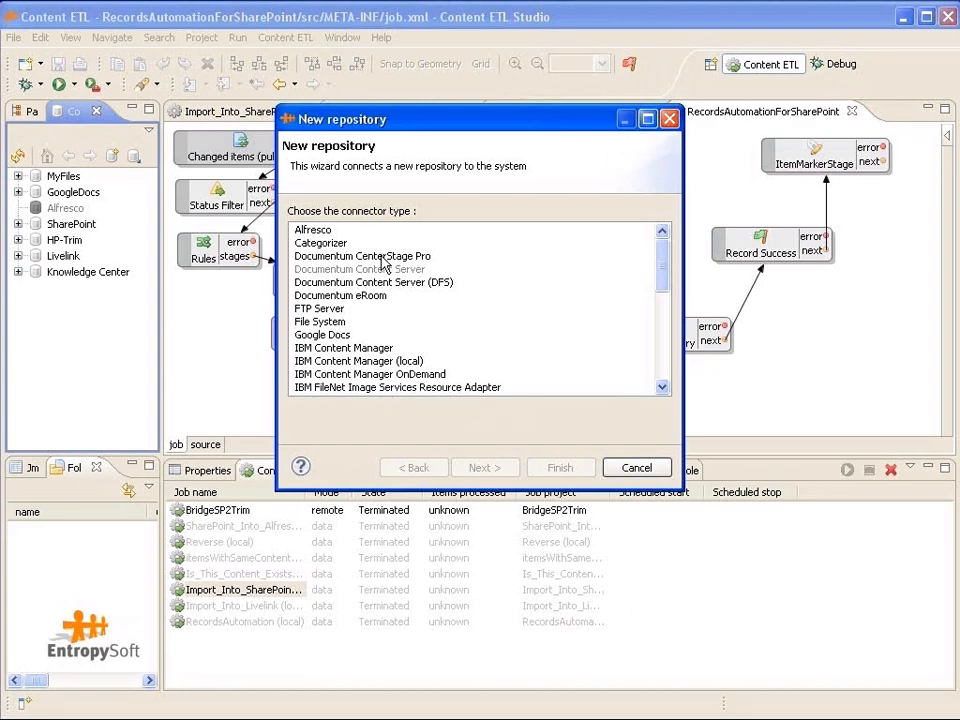
Choose Documentum CenterStage Pro as the connector type and continue to repository properties.
left_click(364, 256)
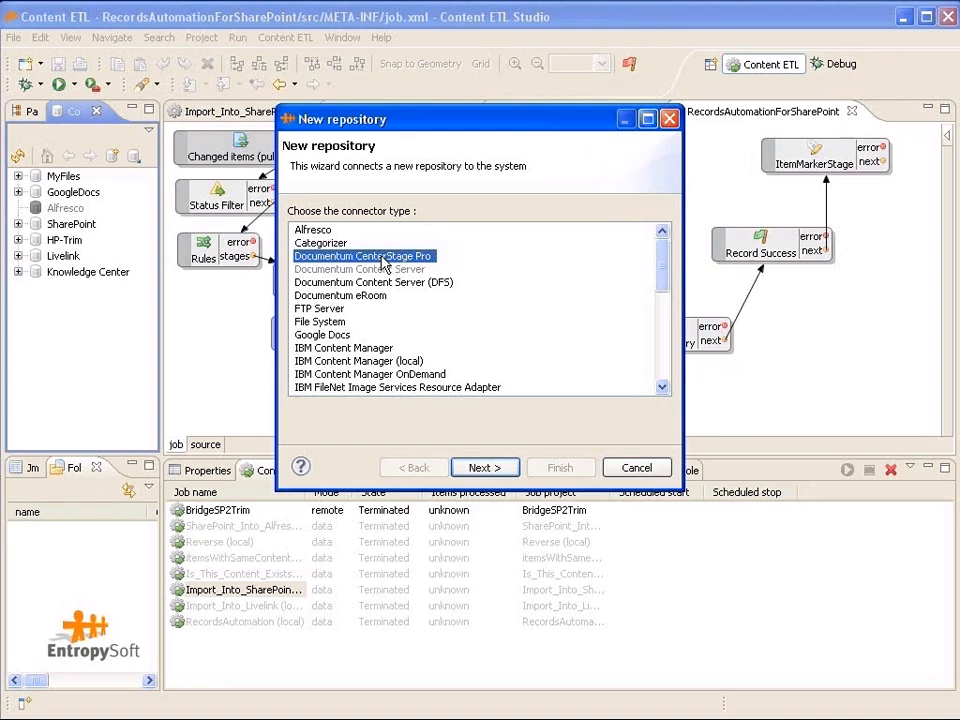
left_click(485, 467)
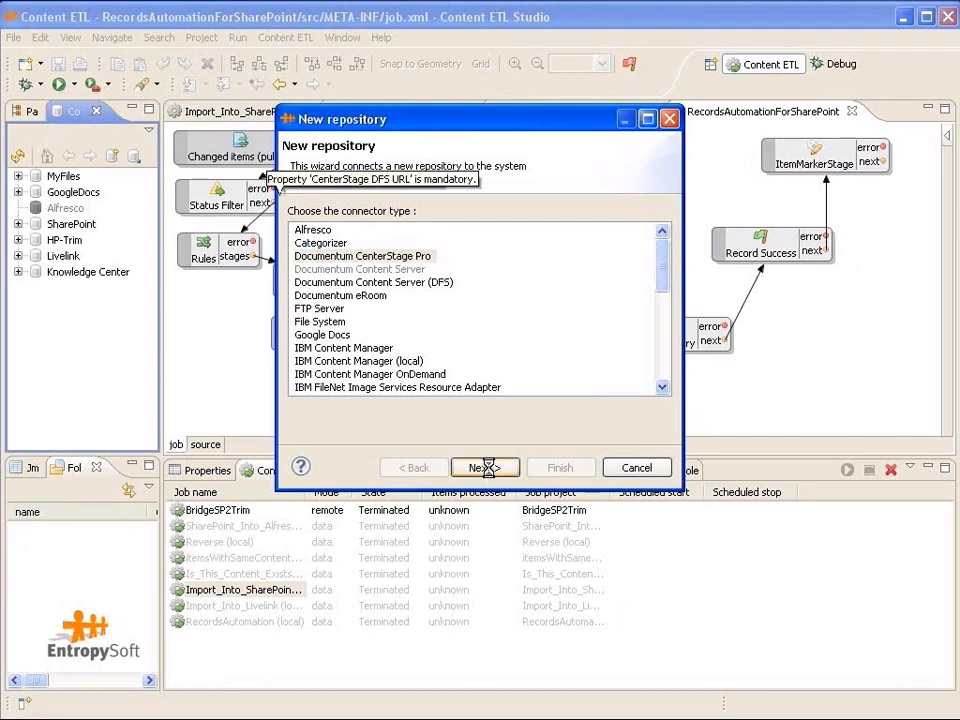
left_click(485, 467)
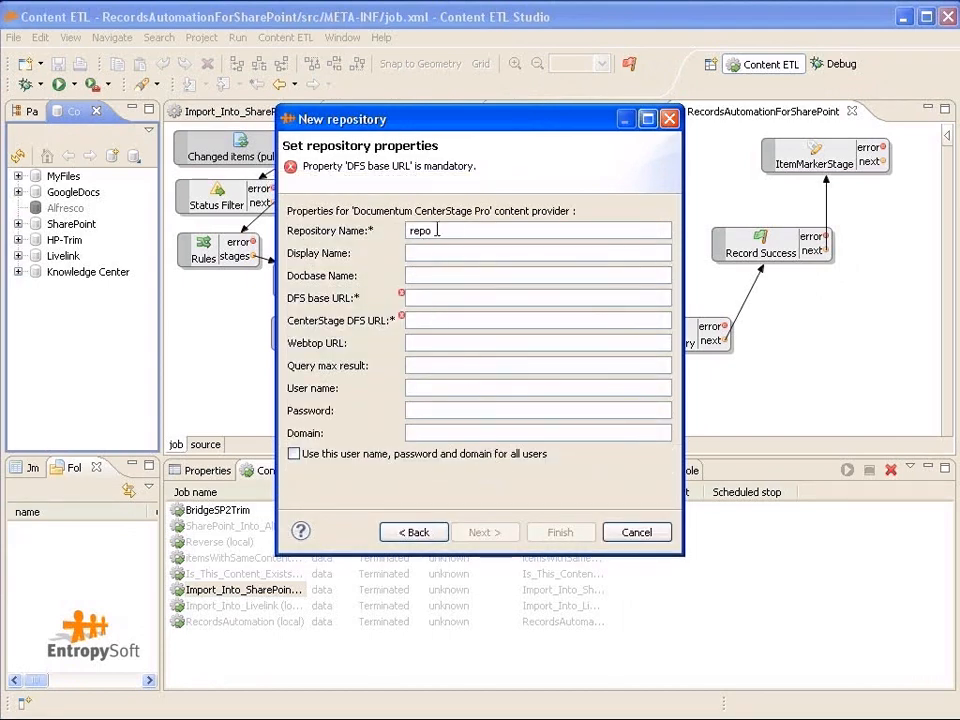
type("CenterStag")
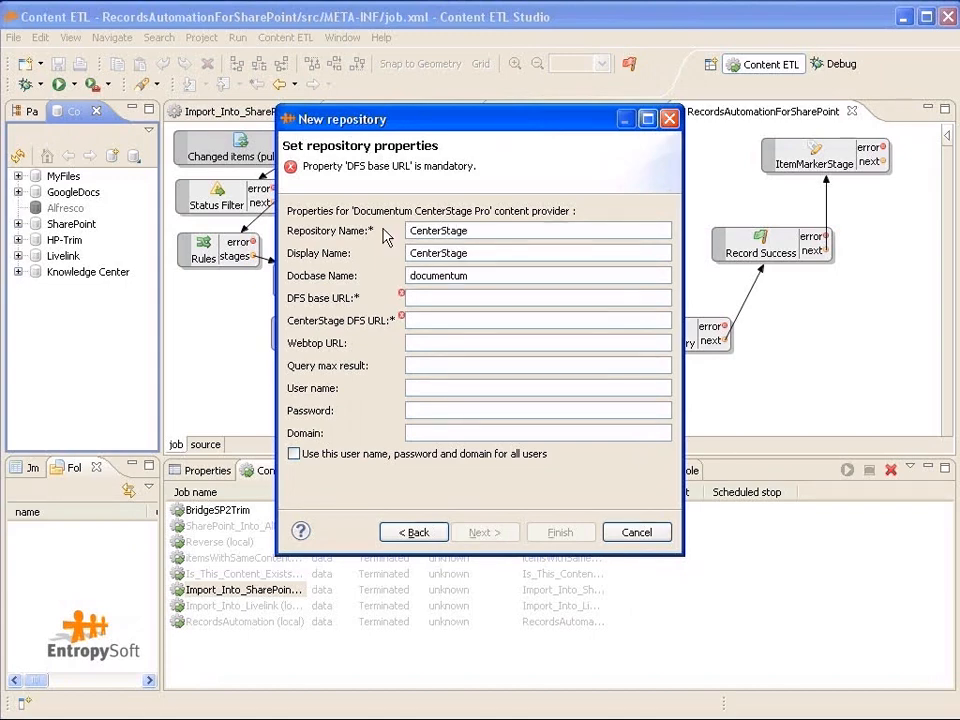
type("http://centerstagerc:9060/services")
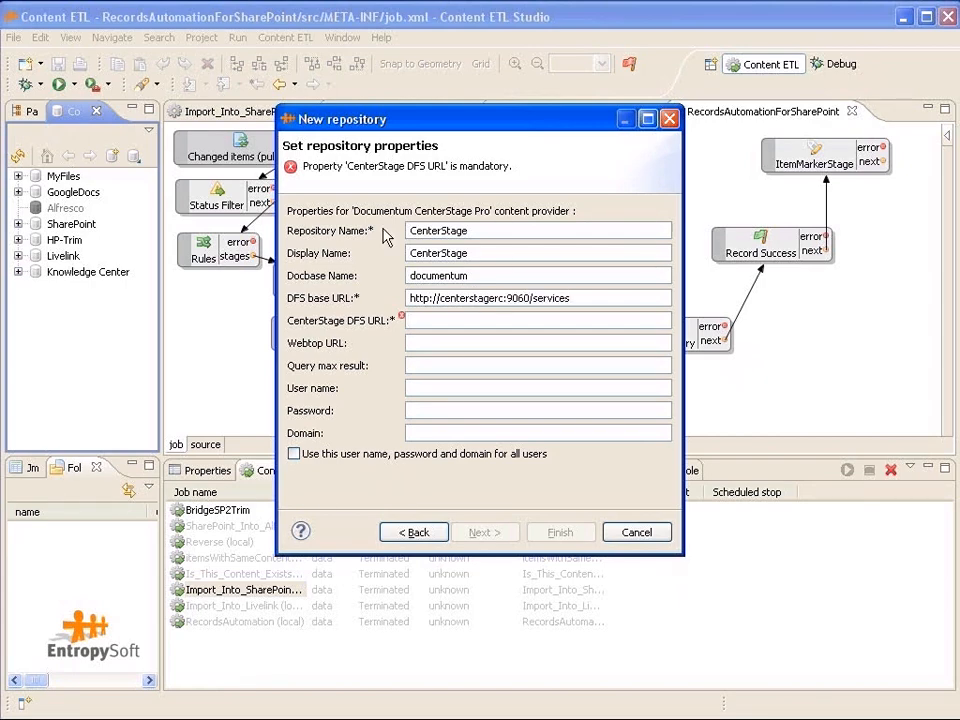
type("http://centerstagerc:9060/CenterStage")
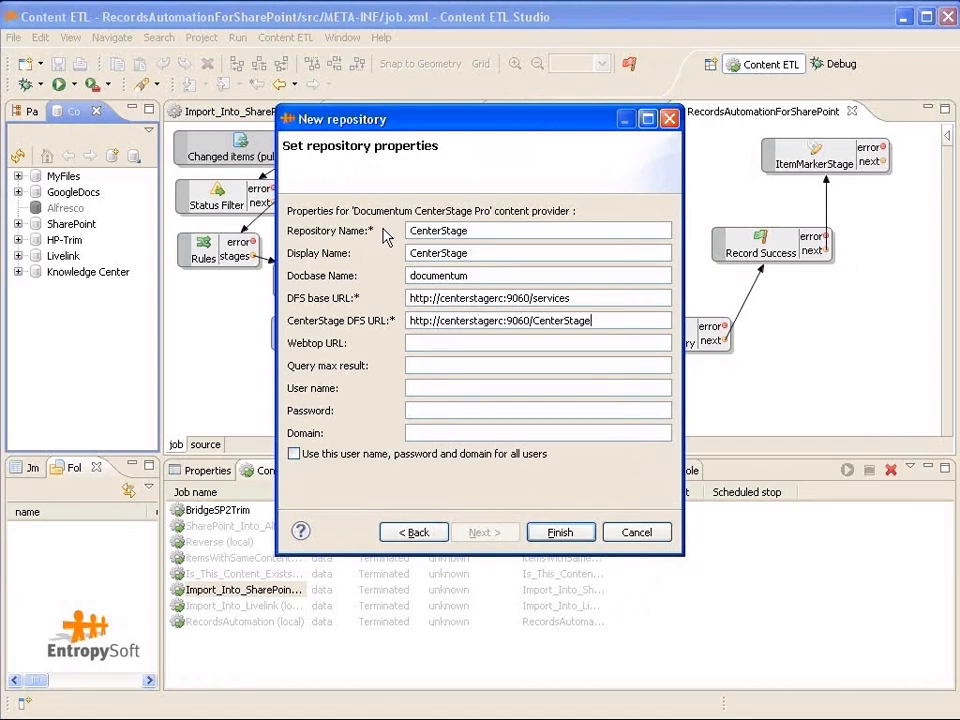
type("Pro/services")
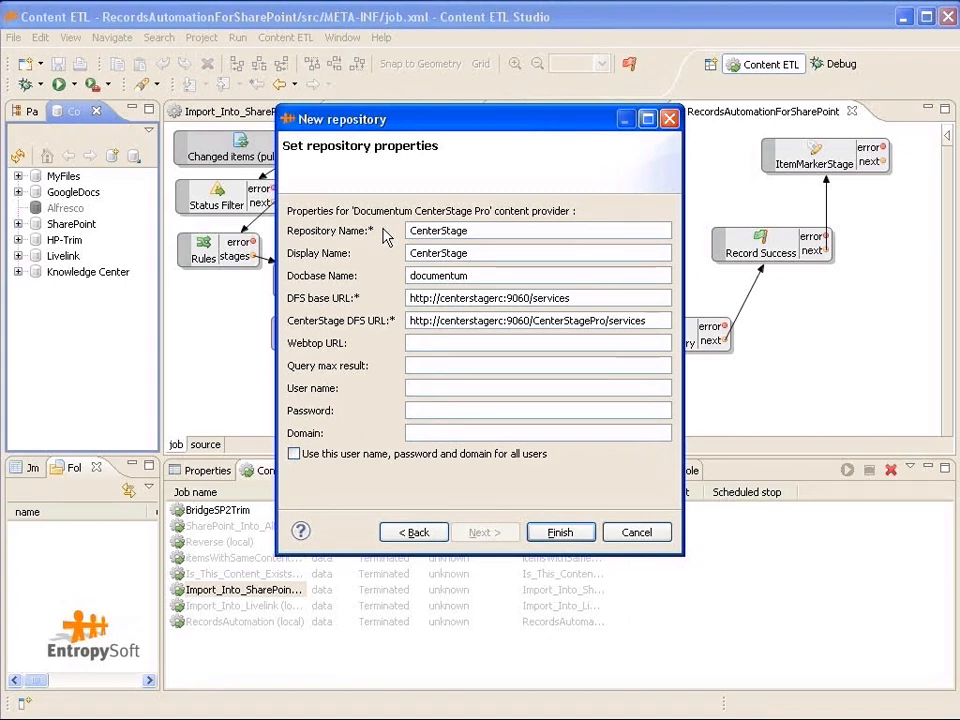
type("Administrator")
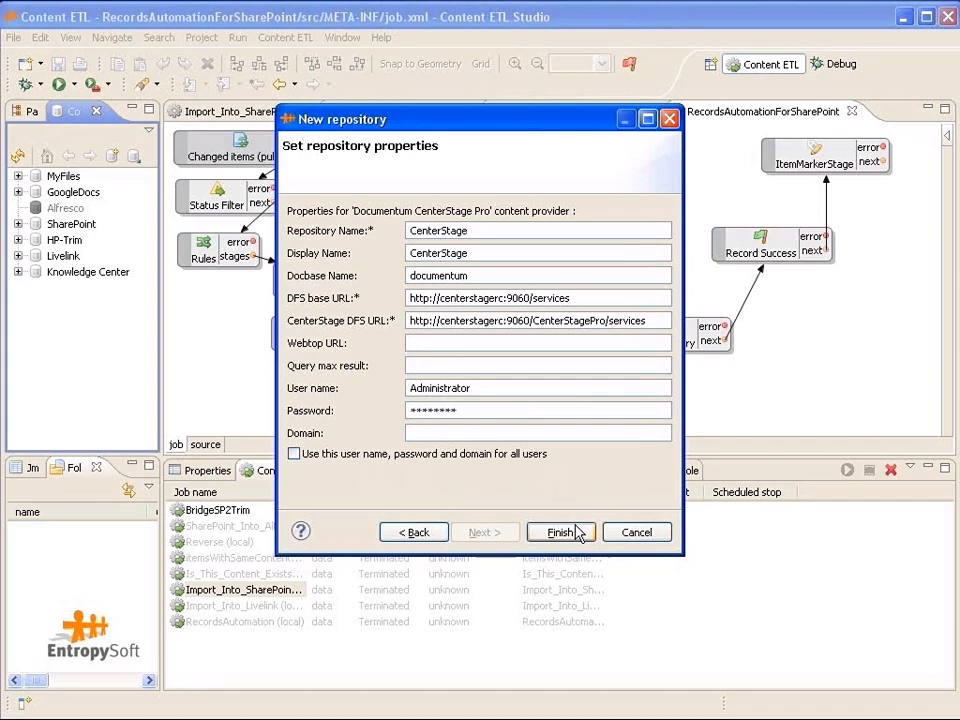
left_click(559, 532)
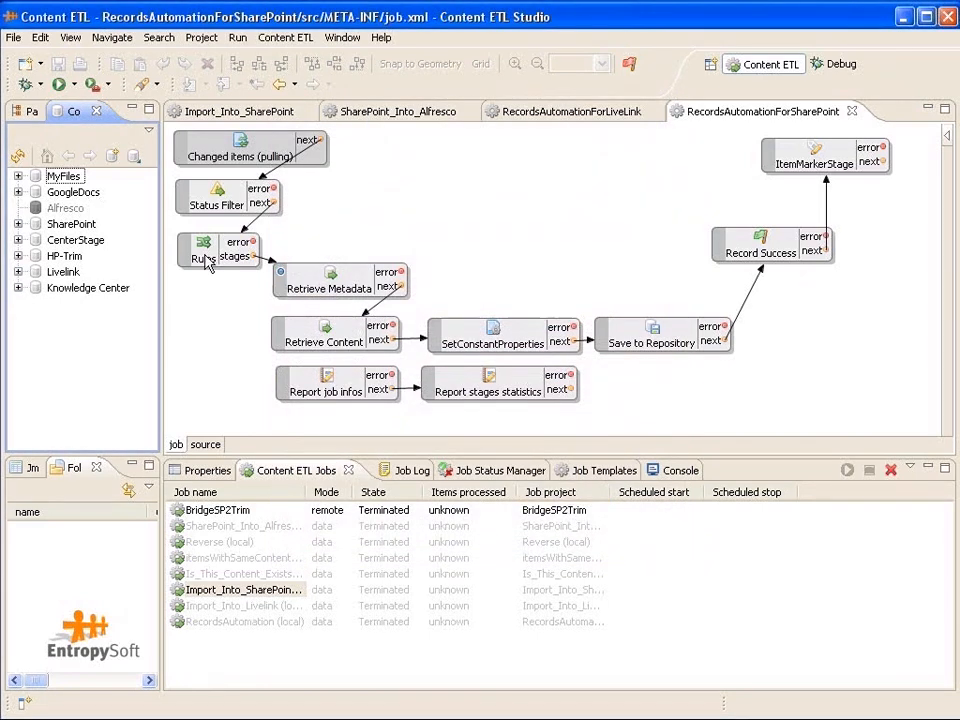
Expand the CenterStage repository and its Schema node to show the schema types.
left_click(17, 239)
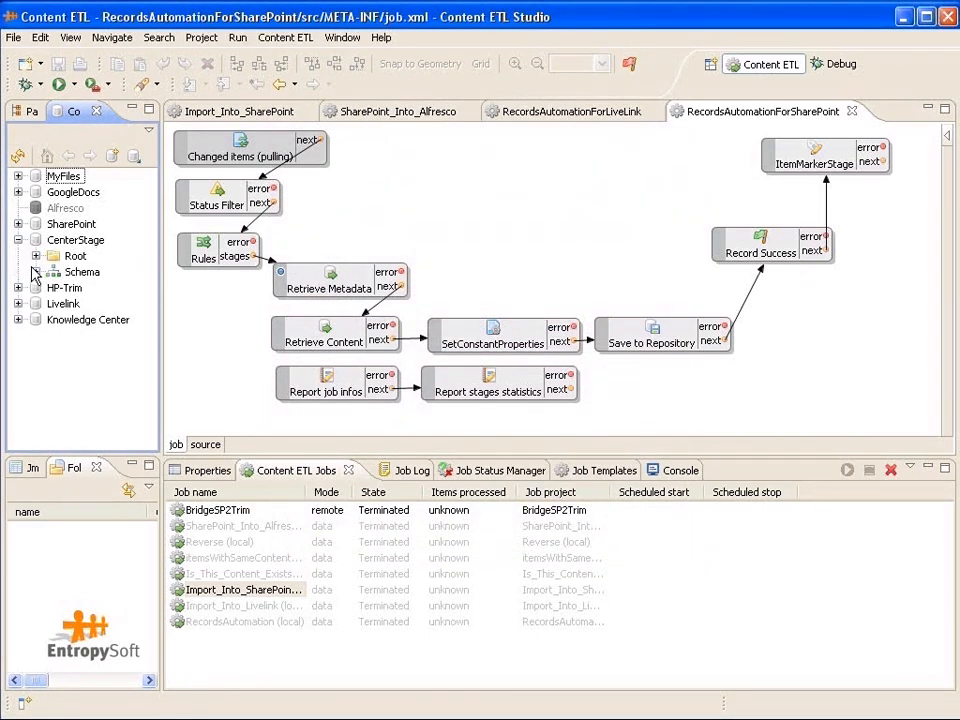
left_click(36, 255)
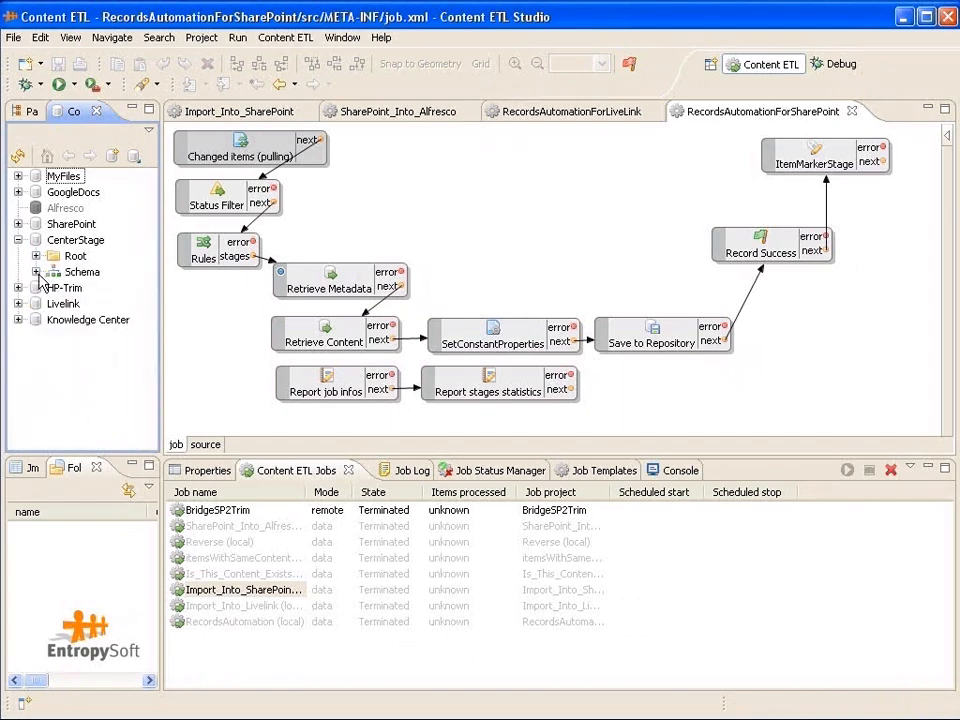
left_click(37, 271)
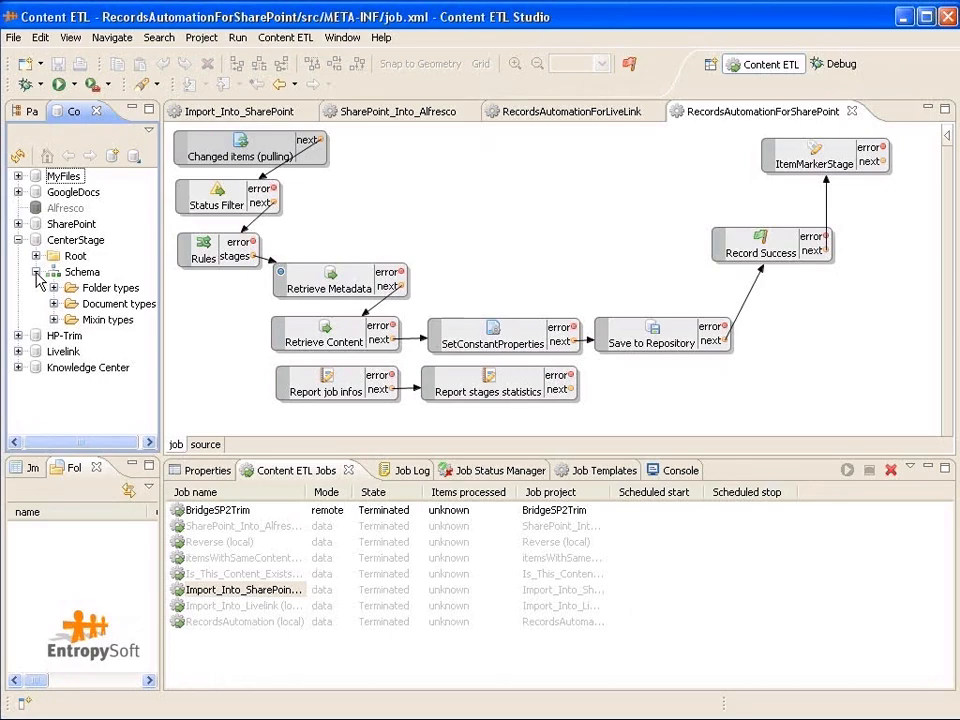
left_click(37, 272)
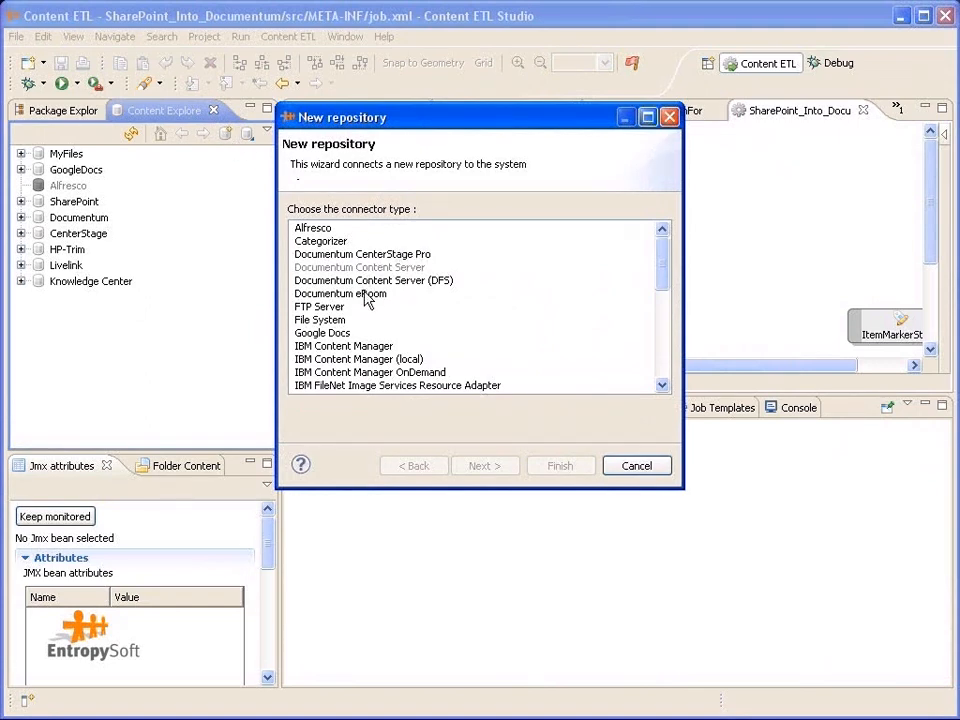
Choose Documentum eRoom as the connector type and continue to repository properties.
left_click(340, 293)
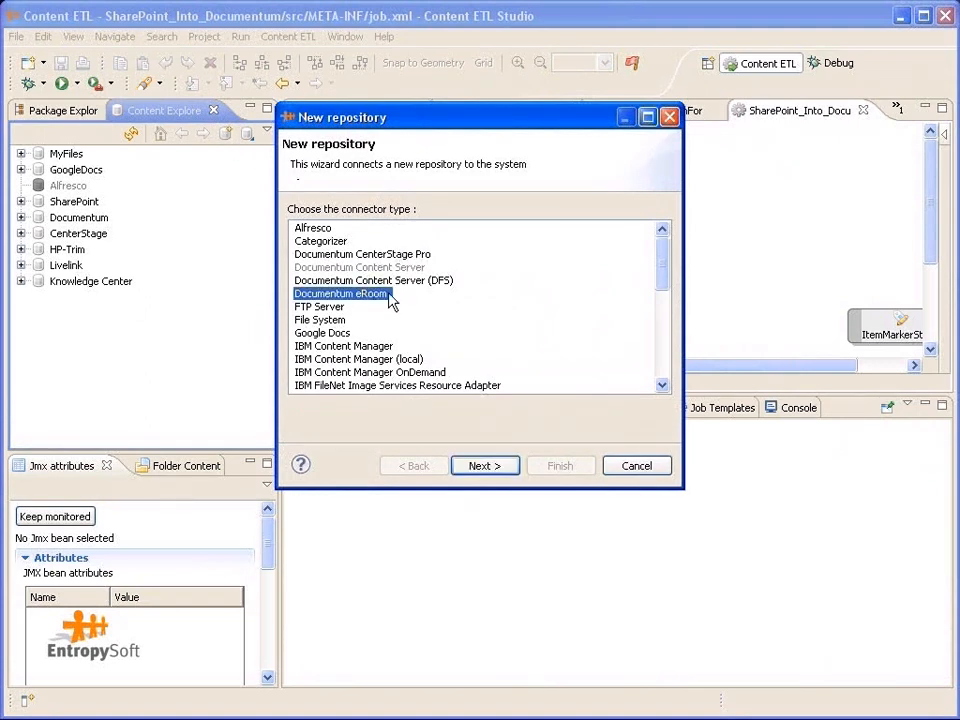
left_click(484, 465)
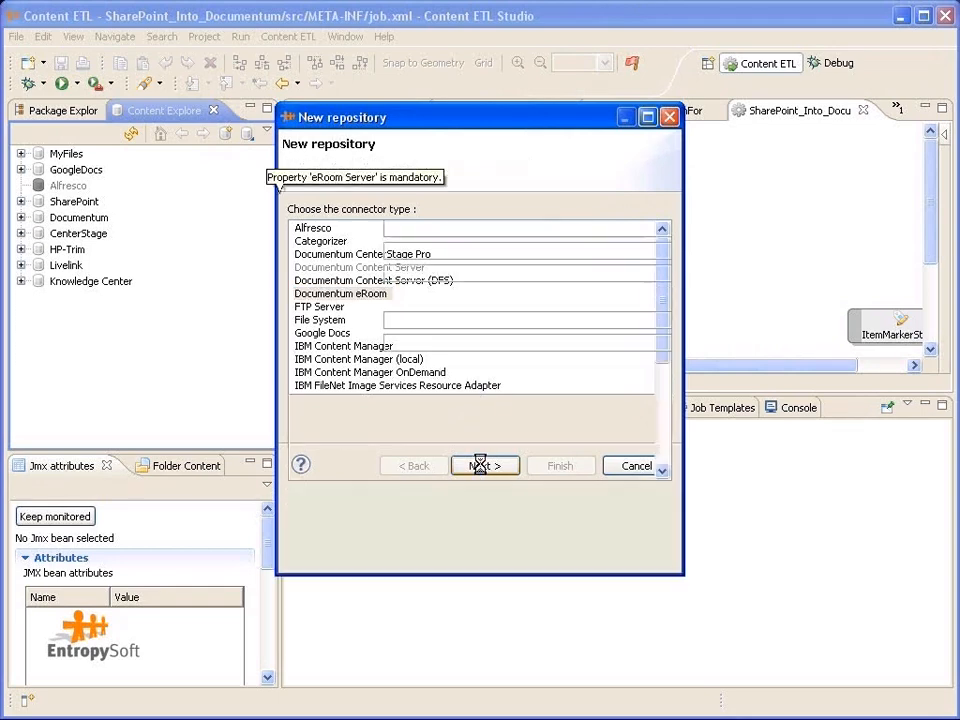
Name the repository eRoom and set its eRoom server to eroom.
left_click(484, 465)
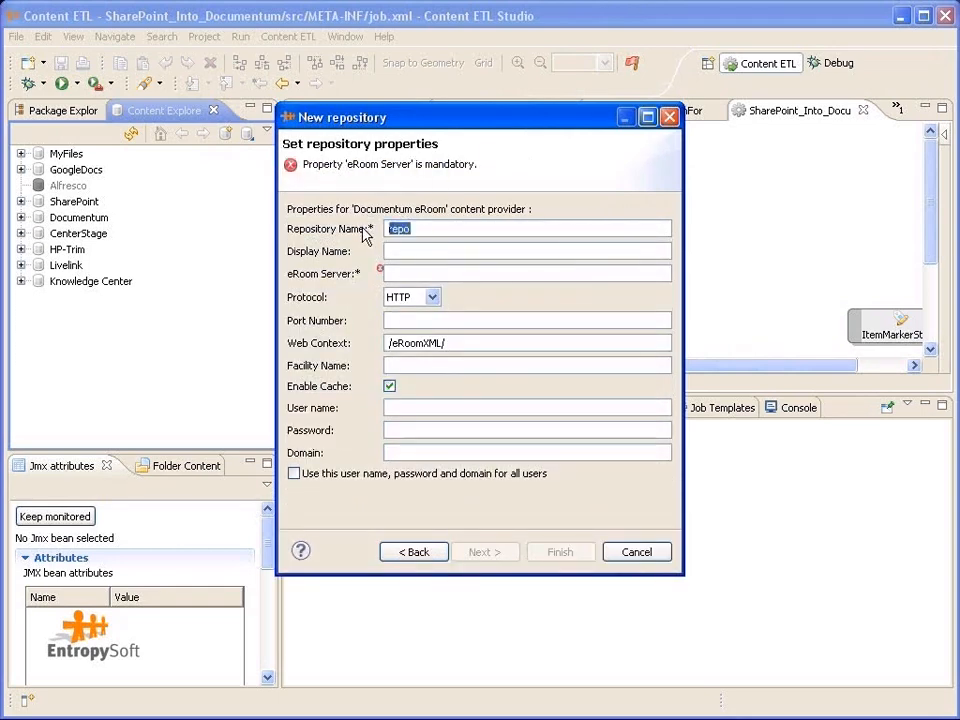
type("eRoo")
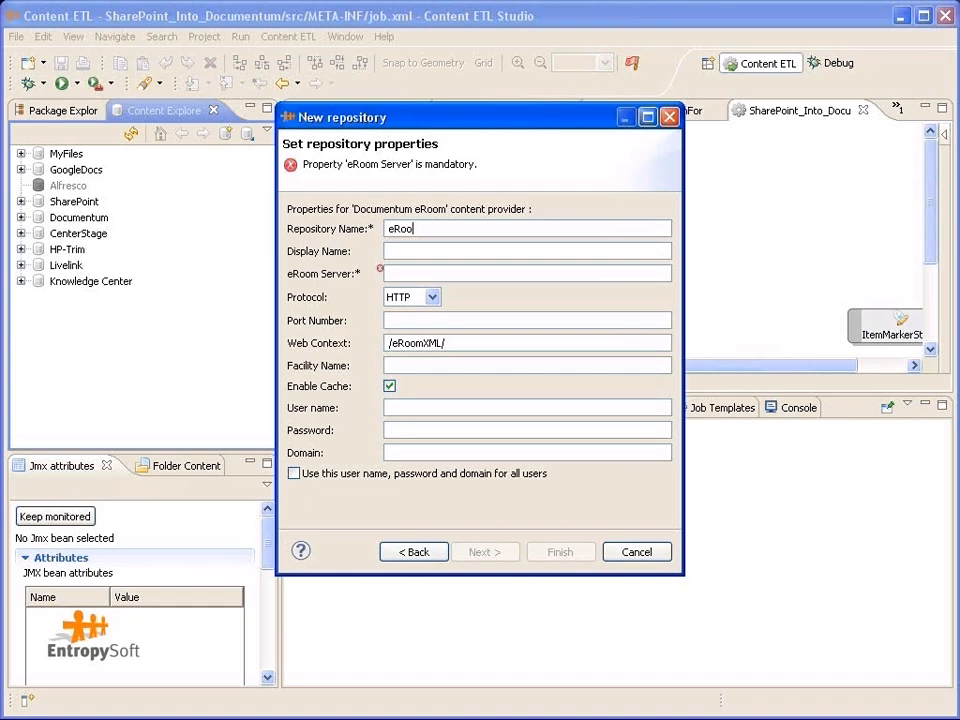
type("eRoom")
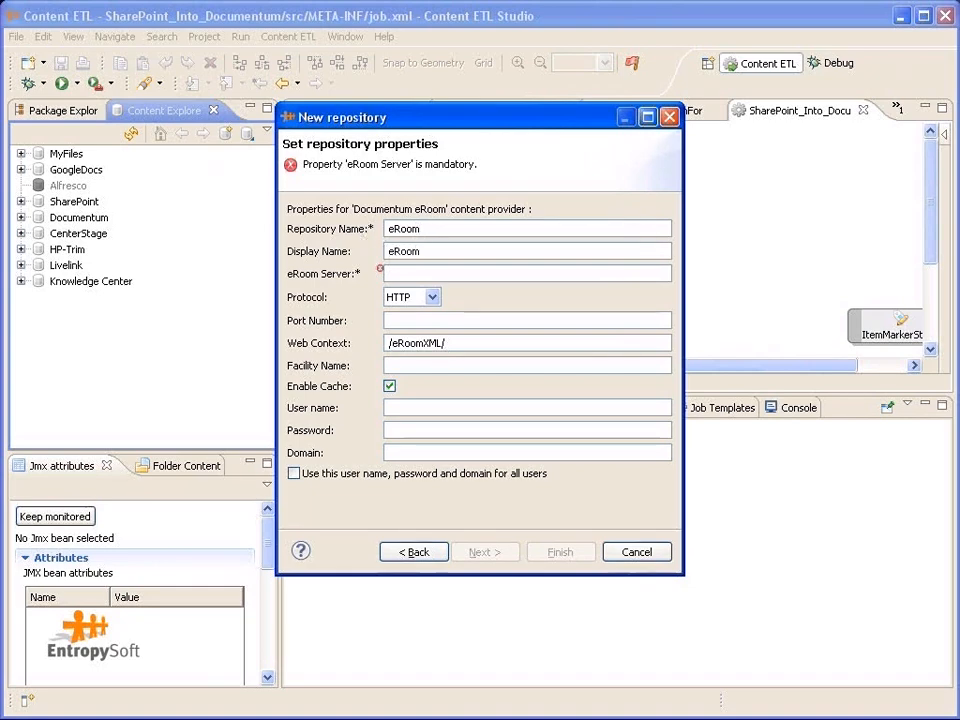
left_click(527, 272)
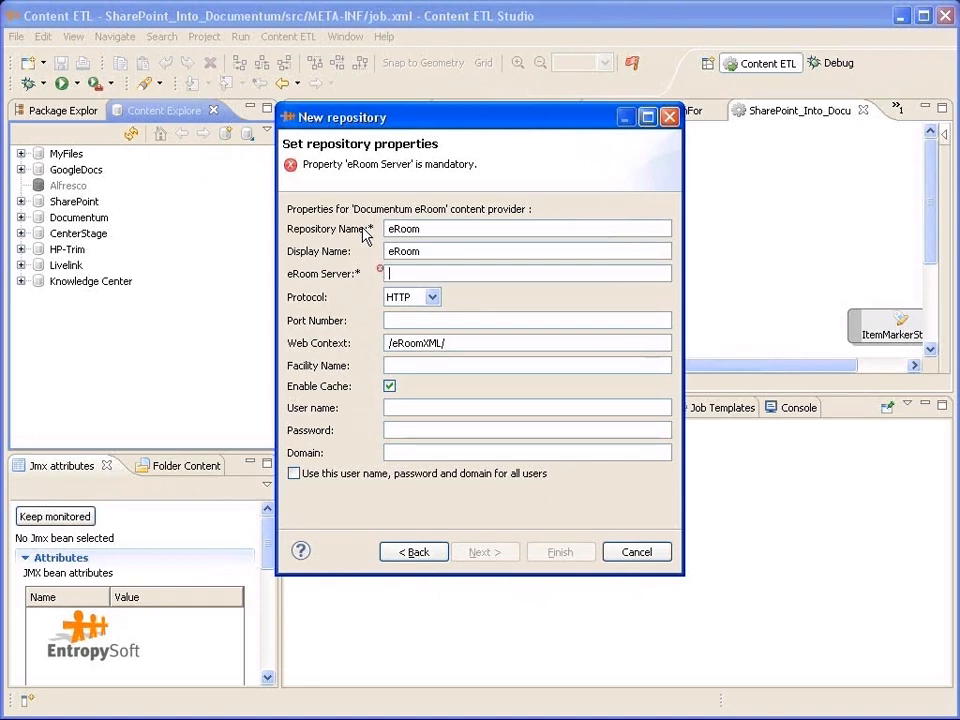
type("eroom")
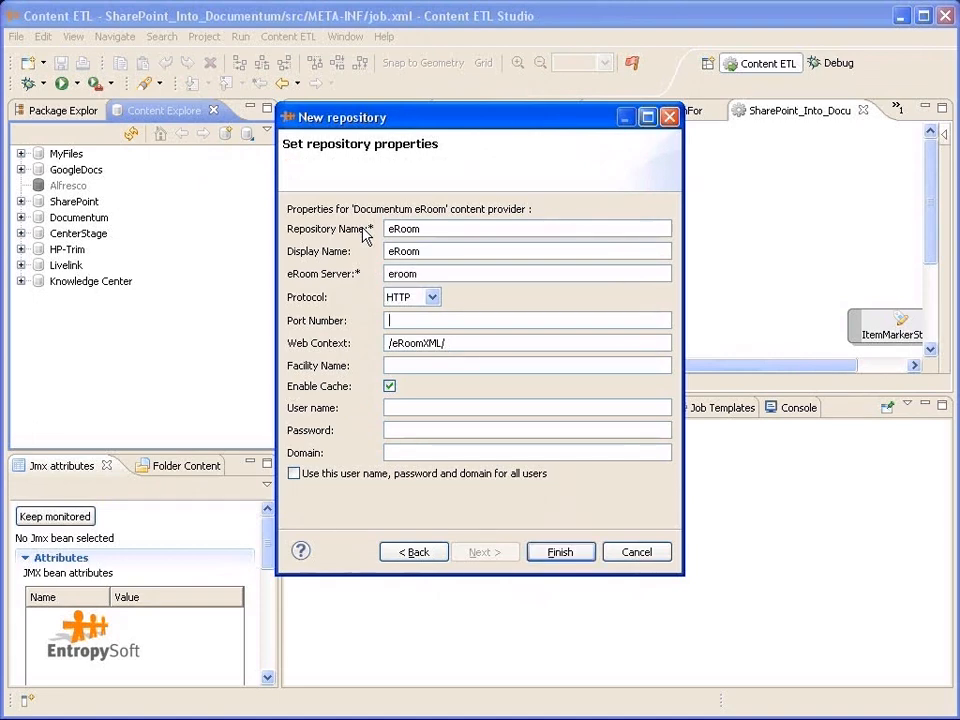
Set facility MyFacility with login credentials and finish creating the eRoom repository.
type("My")
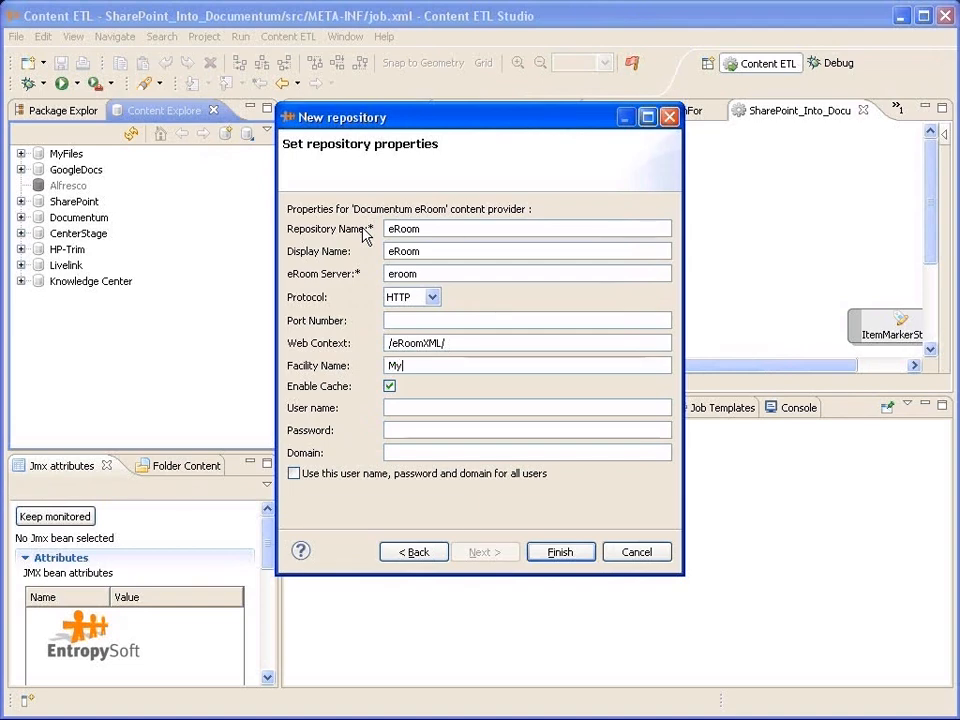
type("Facility")
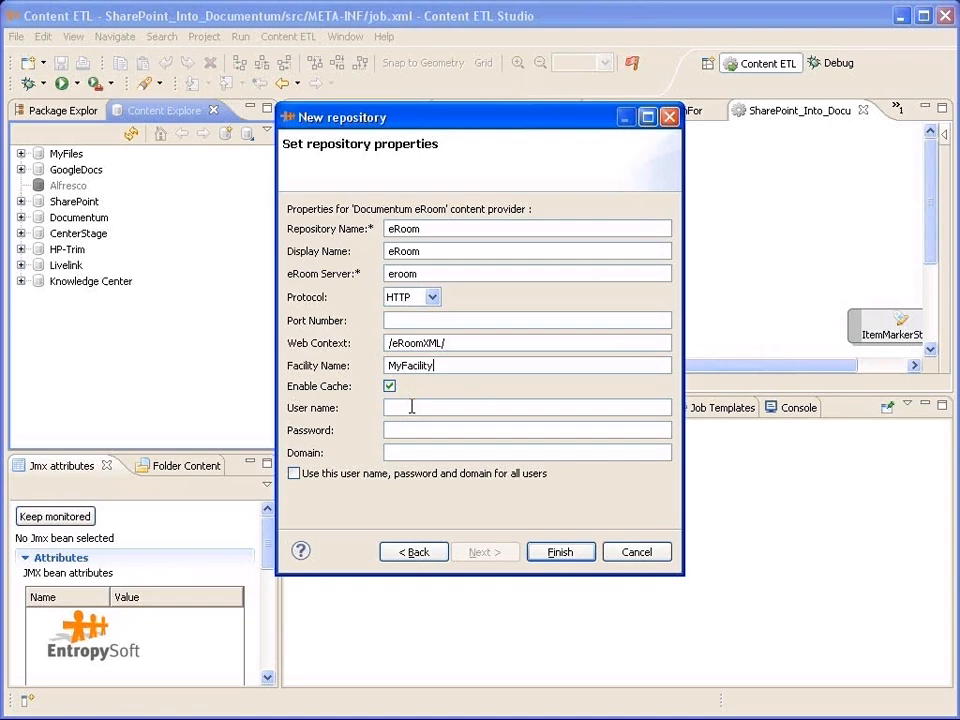
type("raph")
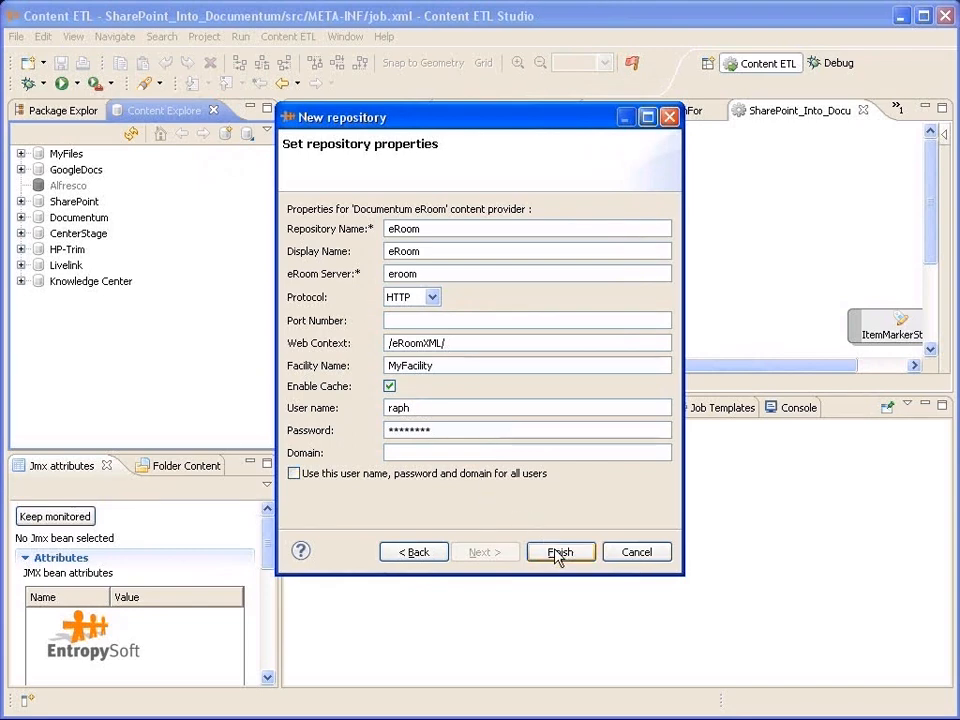
left_click(560, 551)
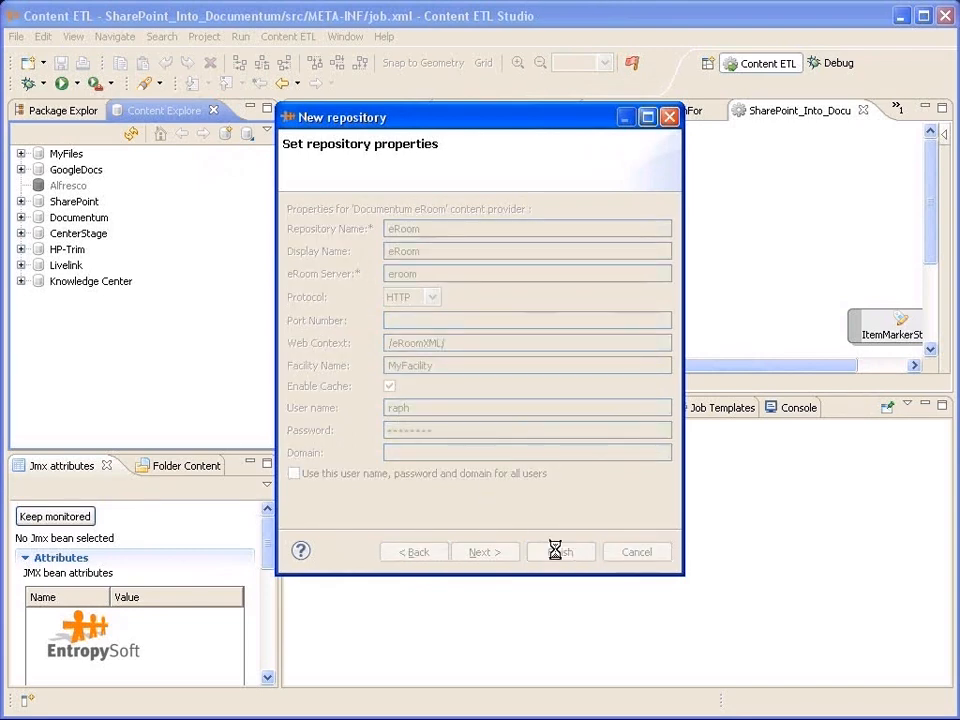
left_click(560, 551)
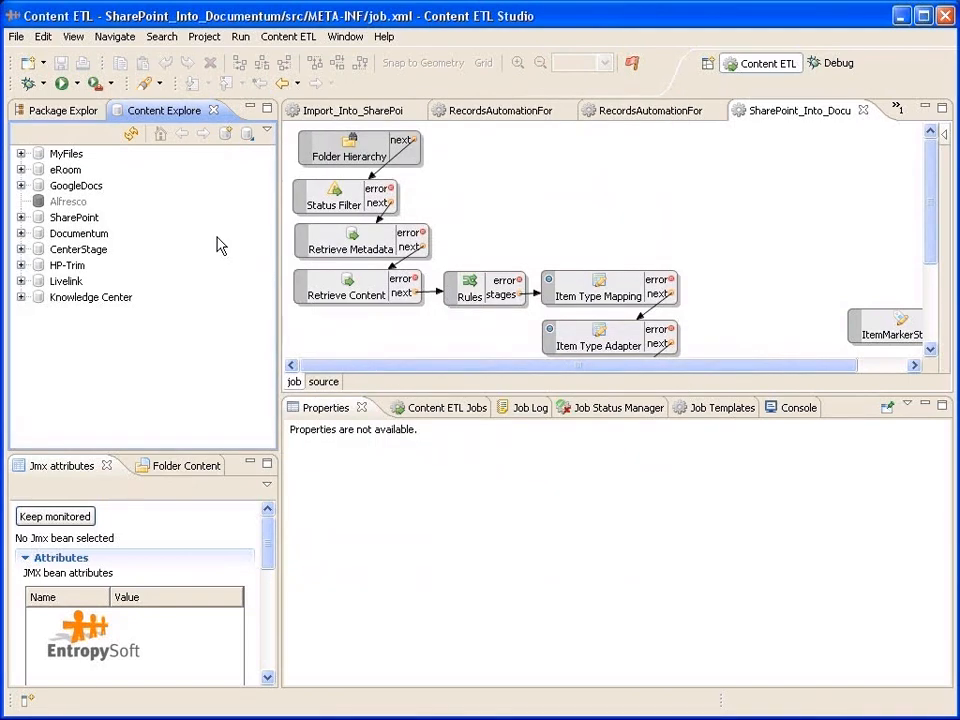
Browse the eRoom repository's schema, expanding and collapsing its Folder types branch.
left_click(21, 169)
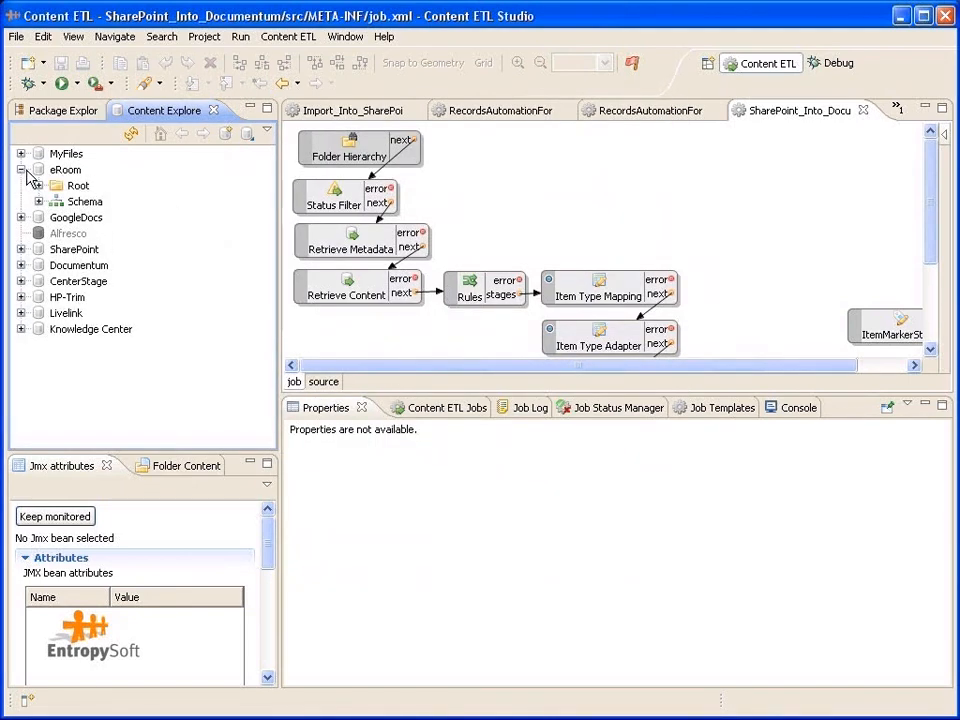
left_click(37, 185)
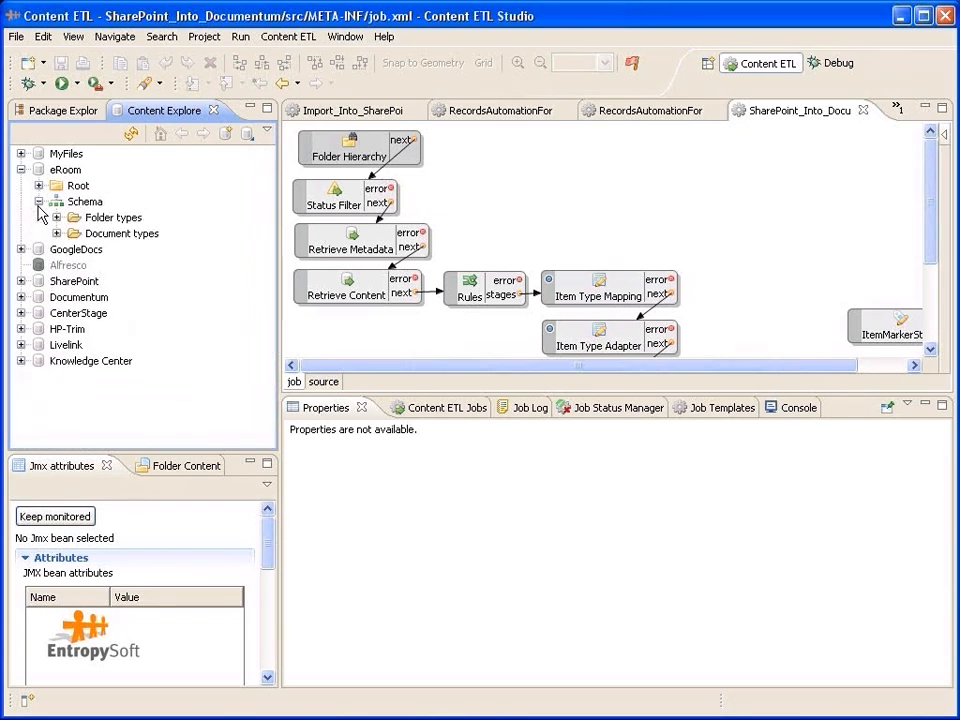
left_click(57, 217)
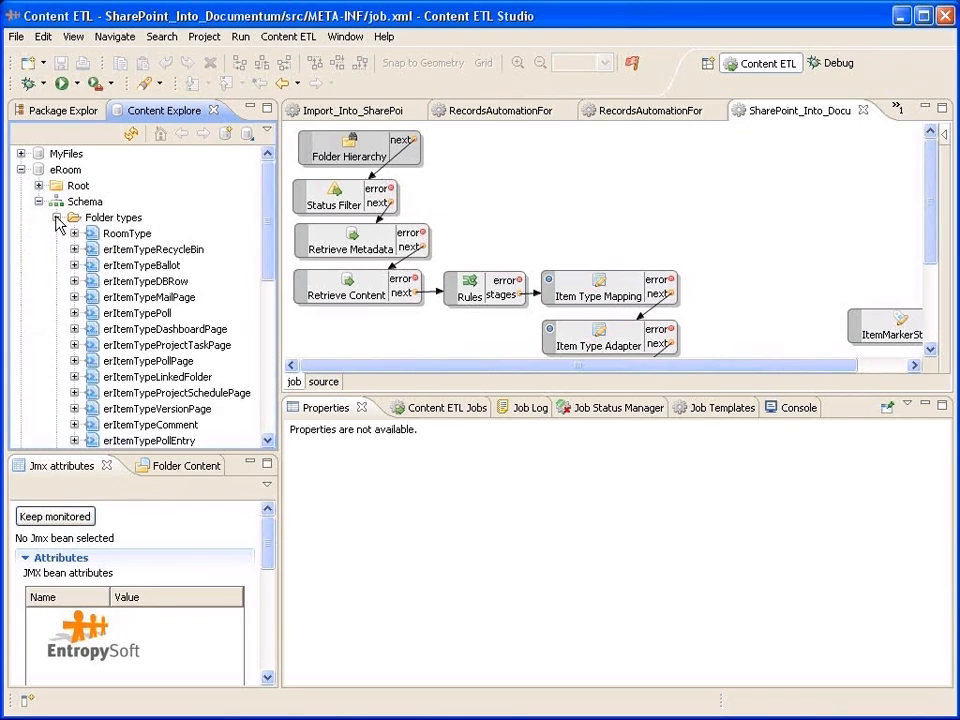
left_click(75, 233)
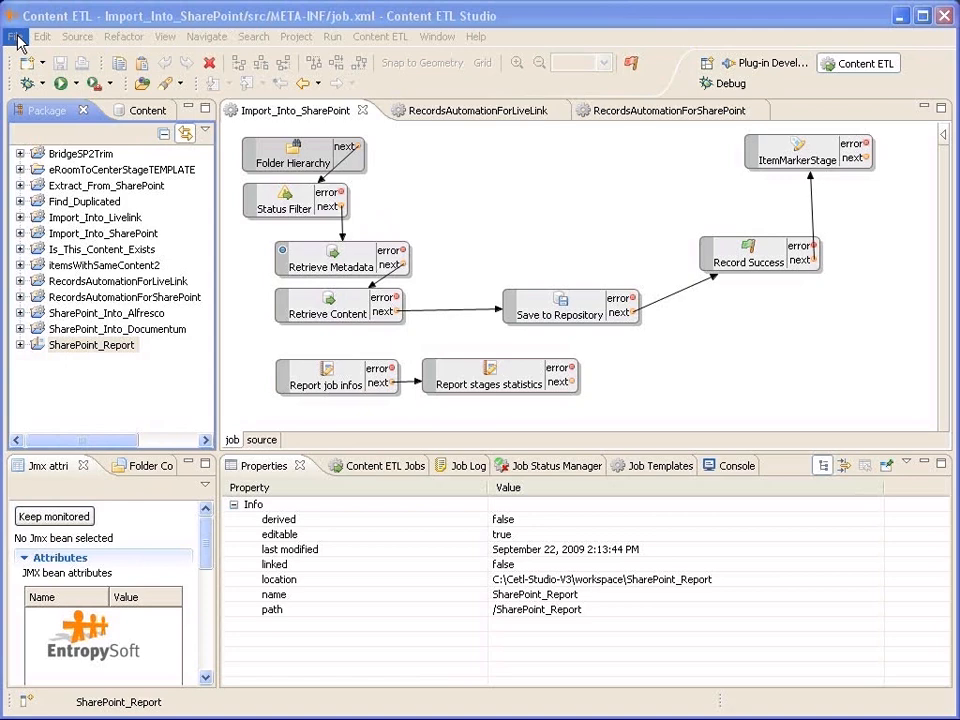
Start a new Content ETL Project from the File > New menu.
left_click(14, 37)
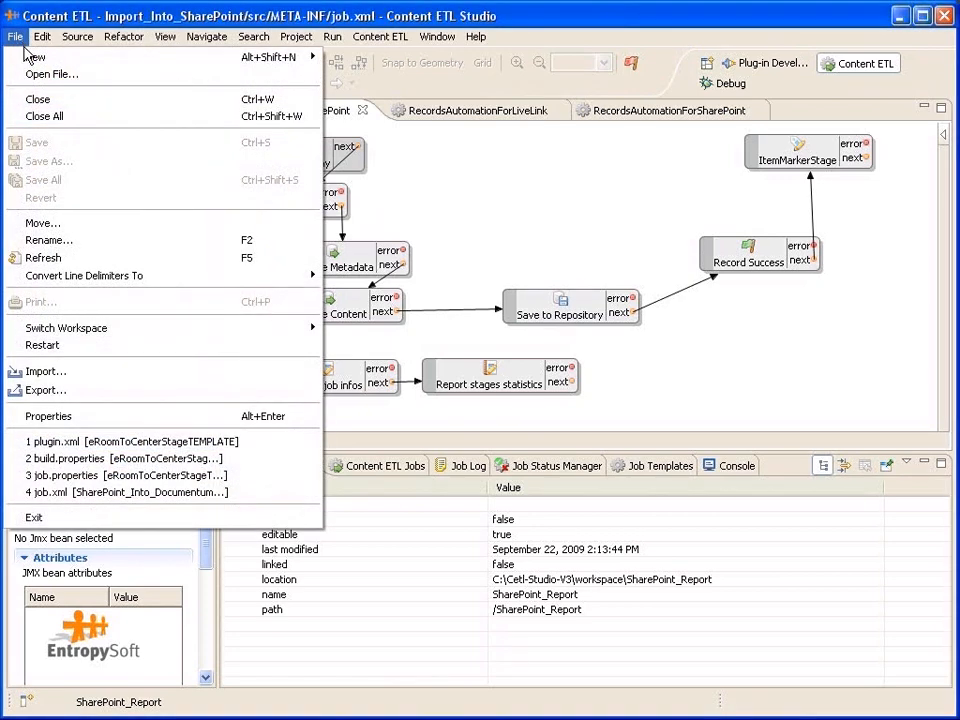
left_click(37, 56)
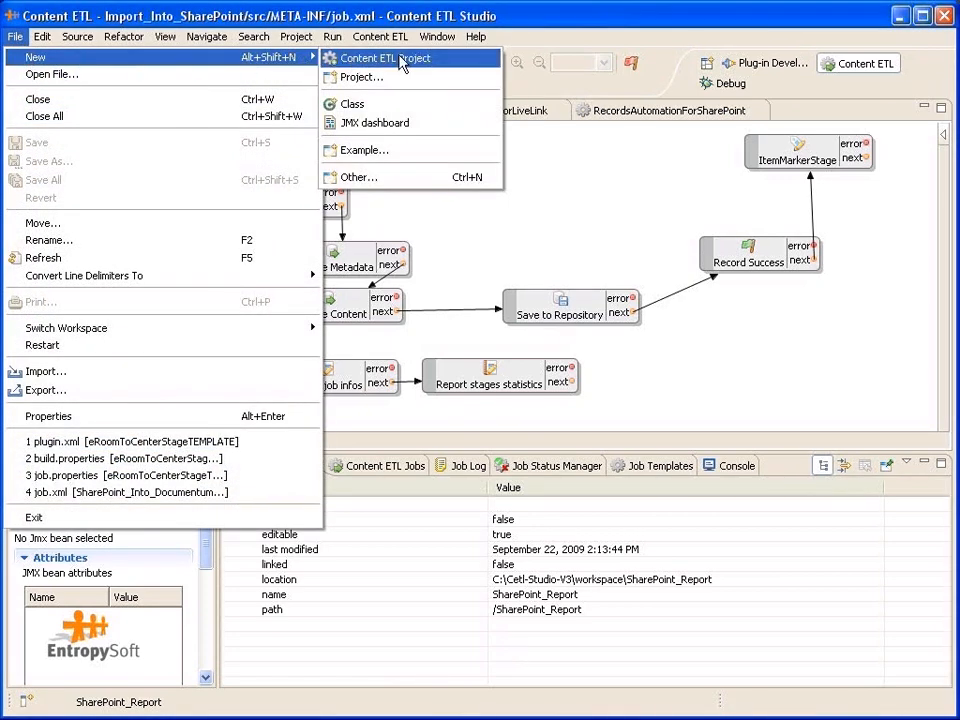
left_click(401, 57)
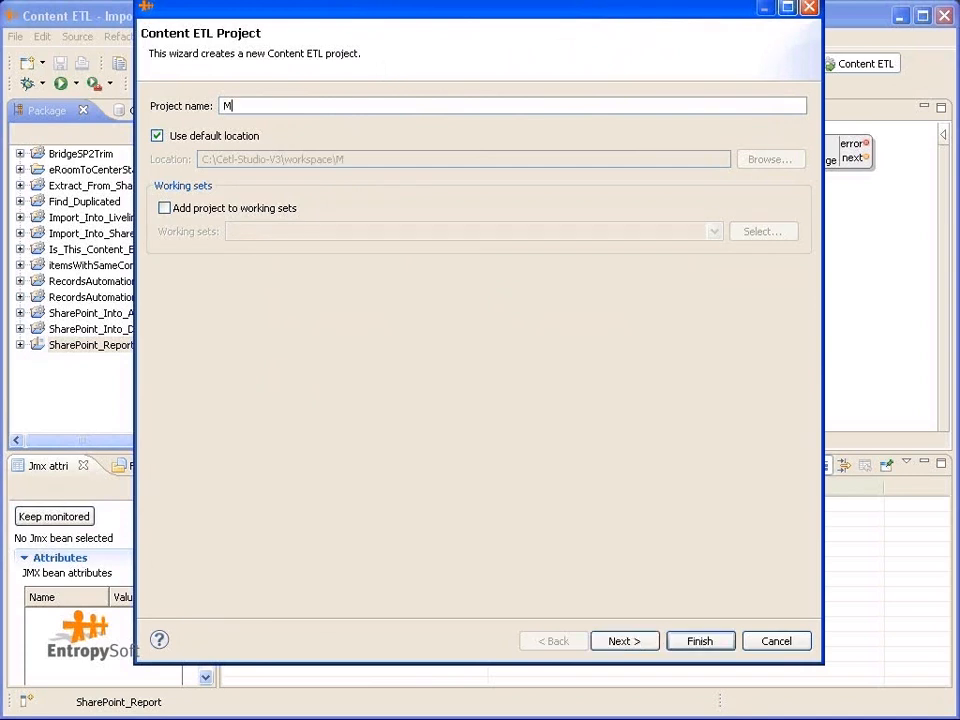
Name the project MyMigrationToCenterStage and continue to the job template choices.
type("yMigration")
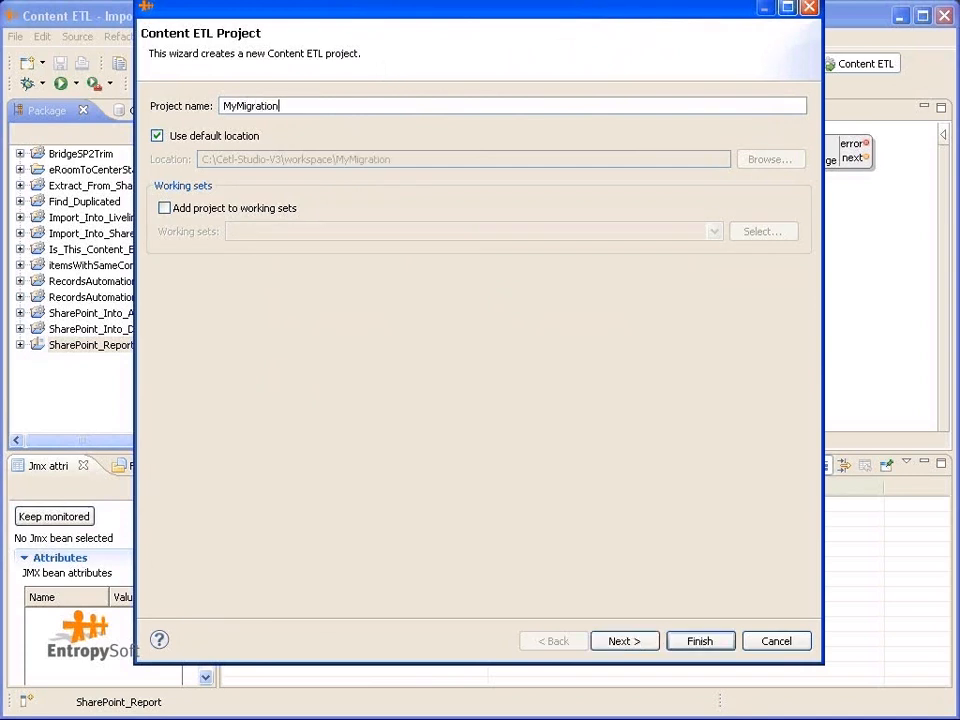
type("ToCent")
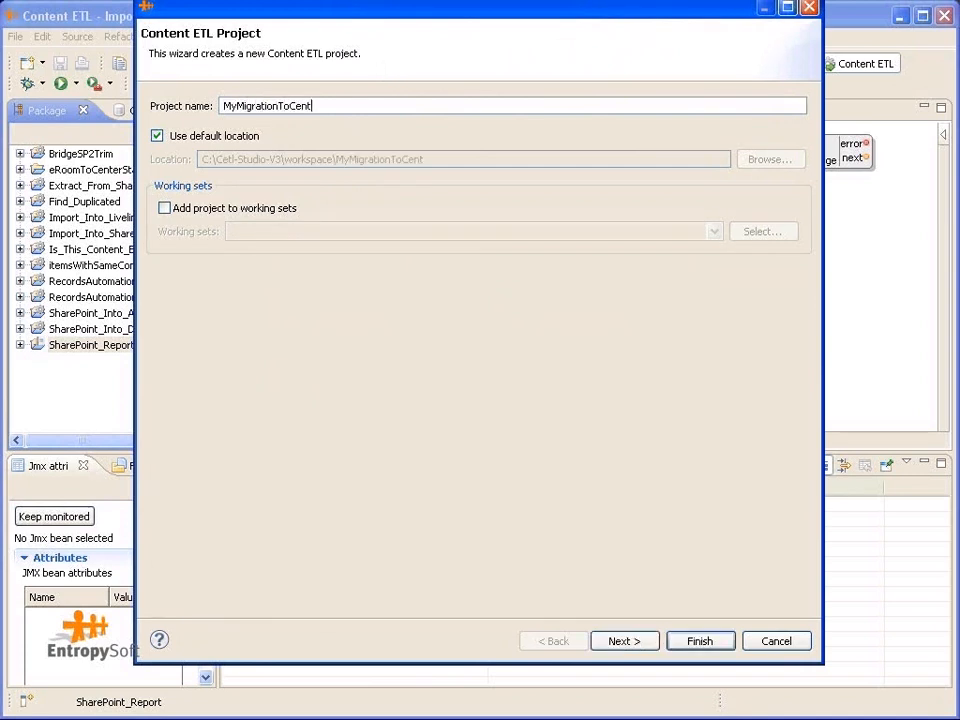
type("erStage")
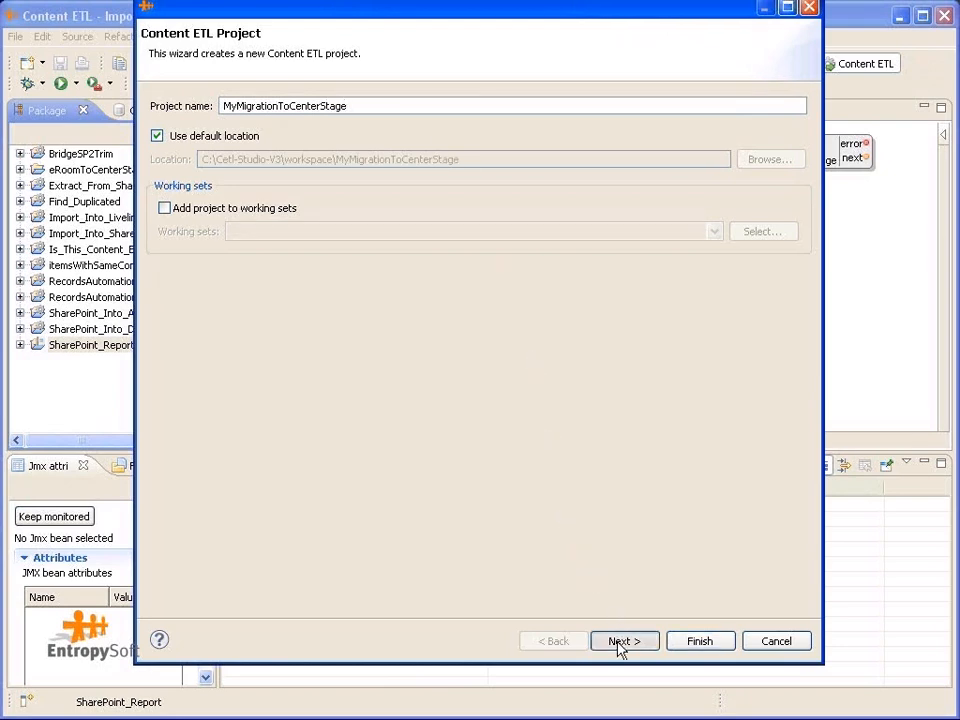
left_click(624, 640)
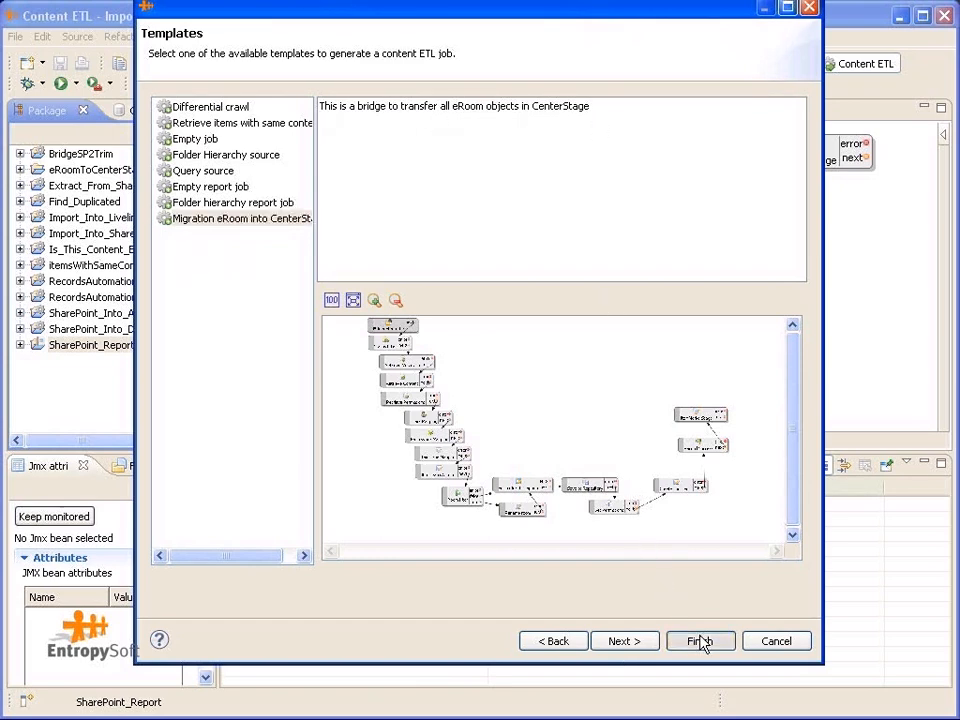
Finish the wizard to generate the job from the Migration eRoom into CenterStage template.
left_click(700, 640)
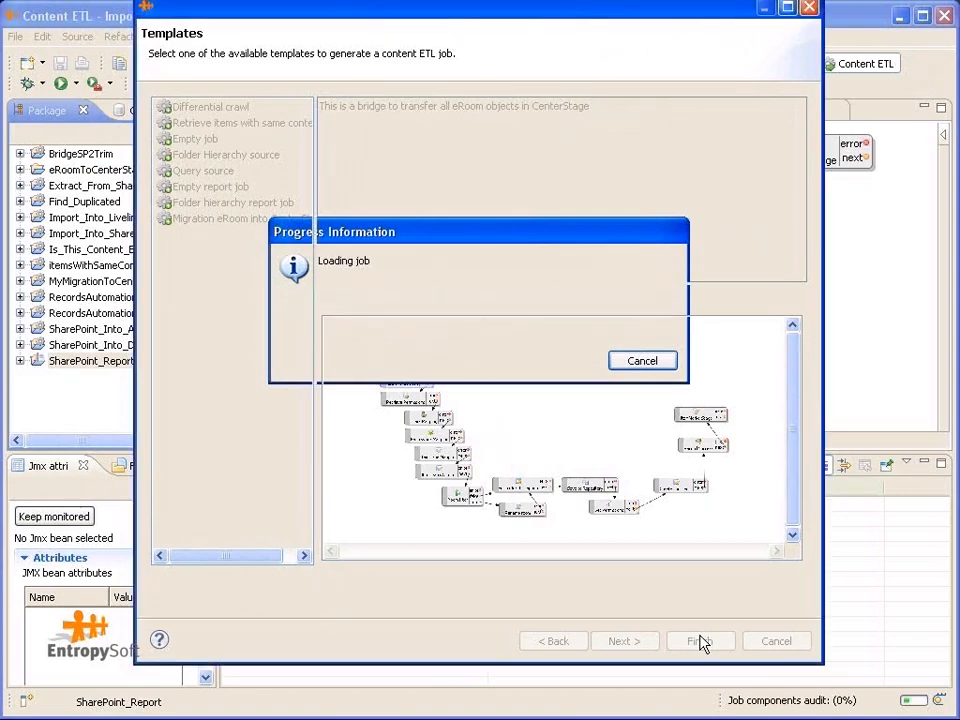
left_click(712, 640)
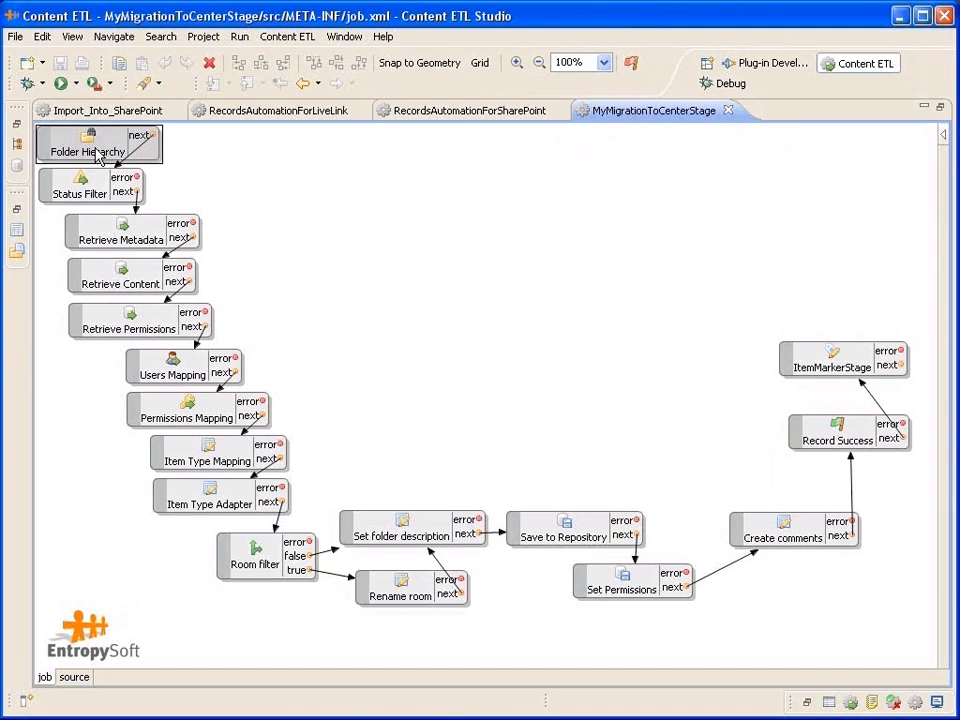
mouse_move(90, 238)
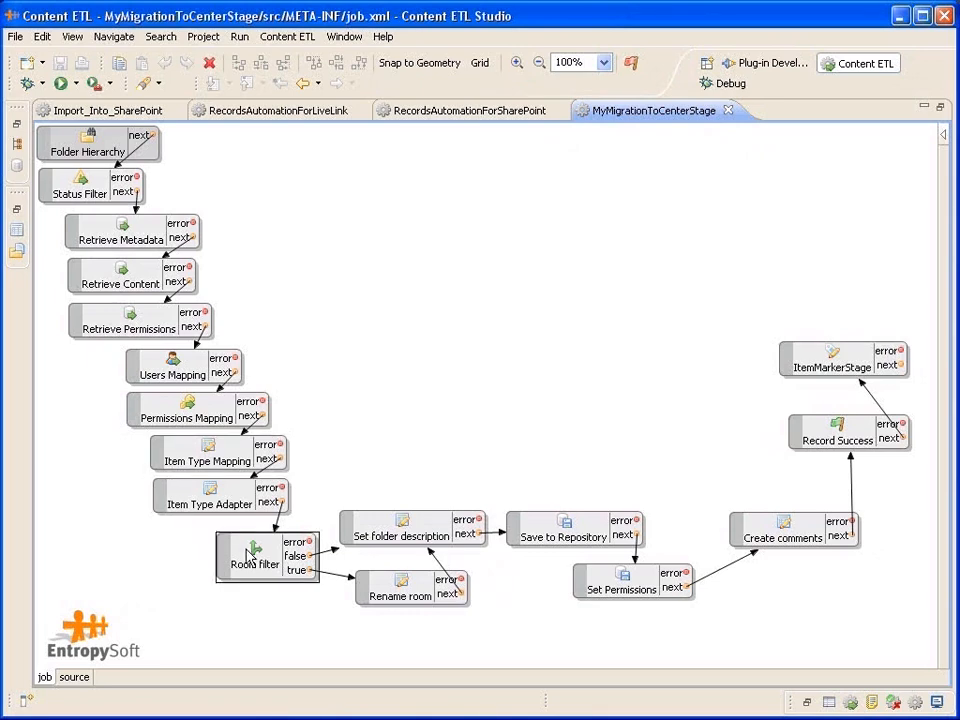
mouse_move(447, 501)
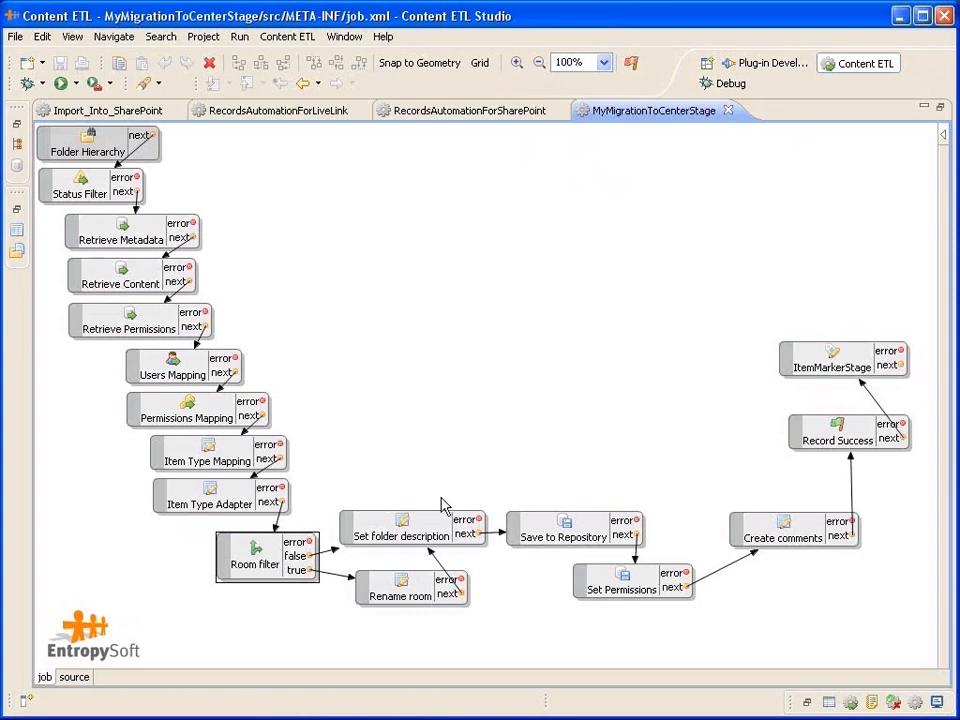
Select stages in the migration diagram, including Save to Repository, to reveal the component palette.
left_click(565, 537)
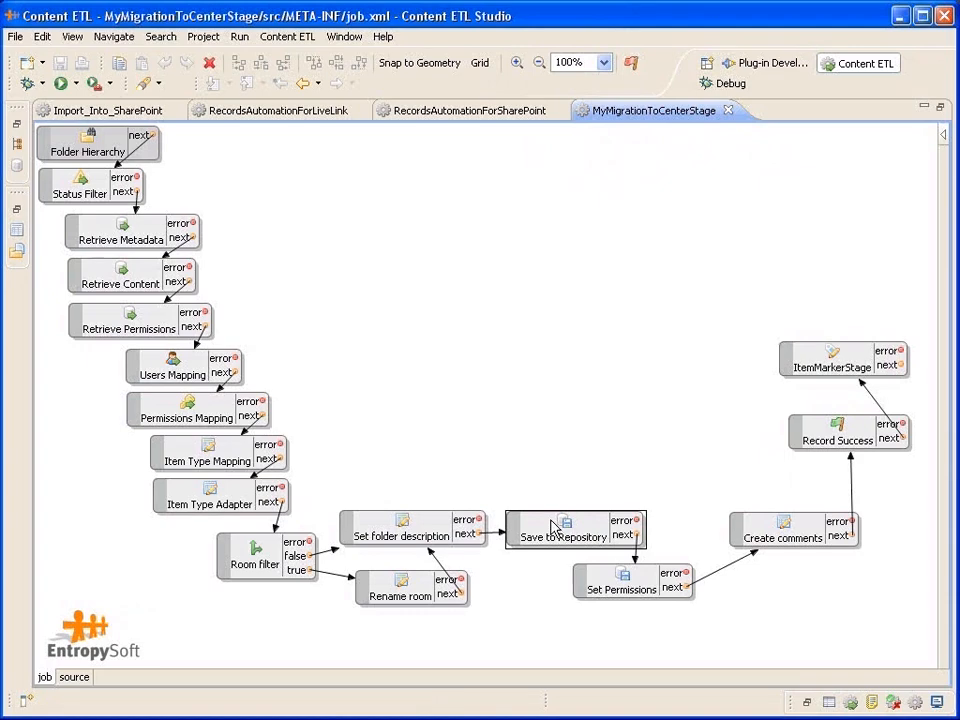
left_click(937, 133)
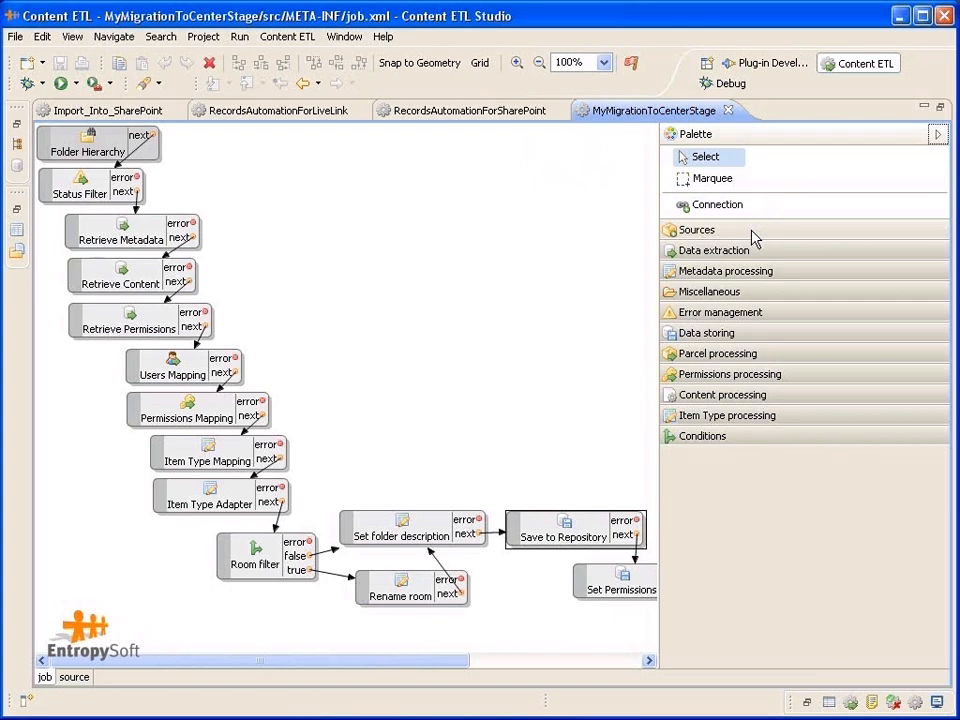
Expand the Sources palette drawer and restore the editor layout beside Package Explorer.
left_click(696, 229)
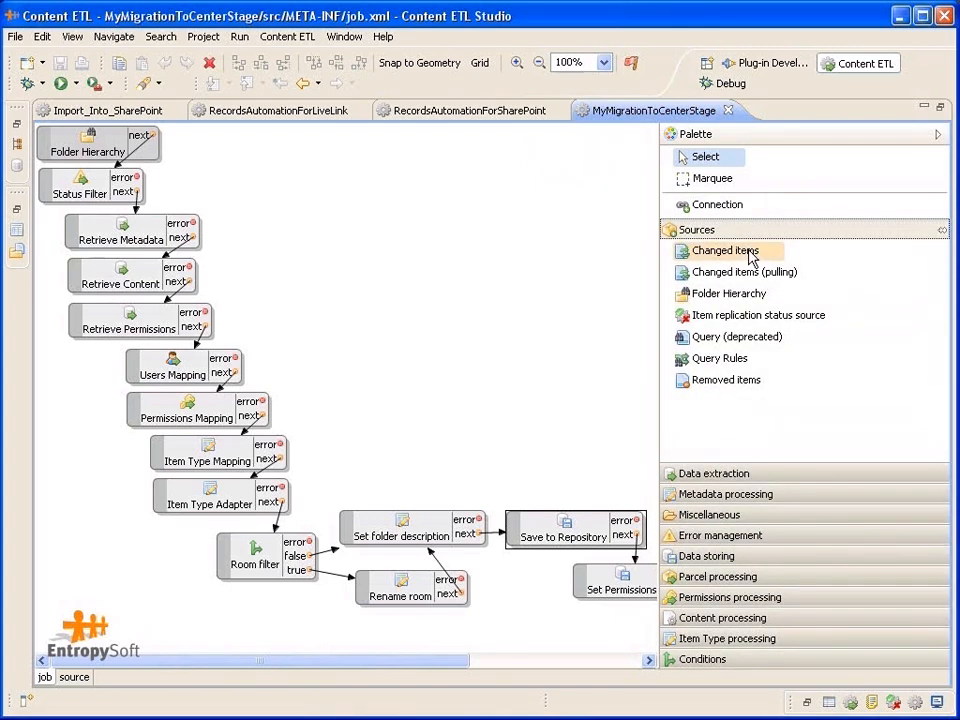
mouse_move(746, 345)
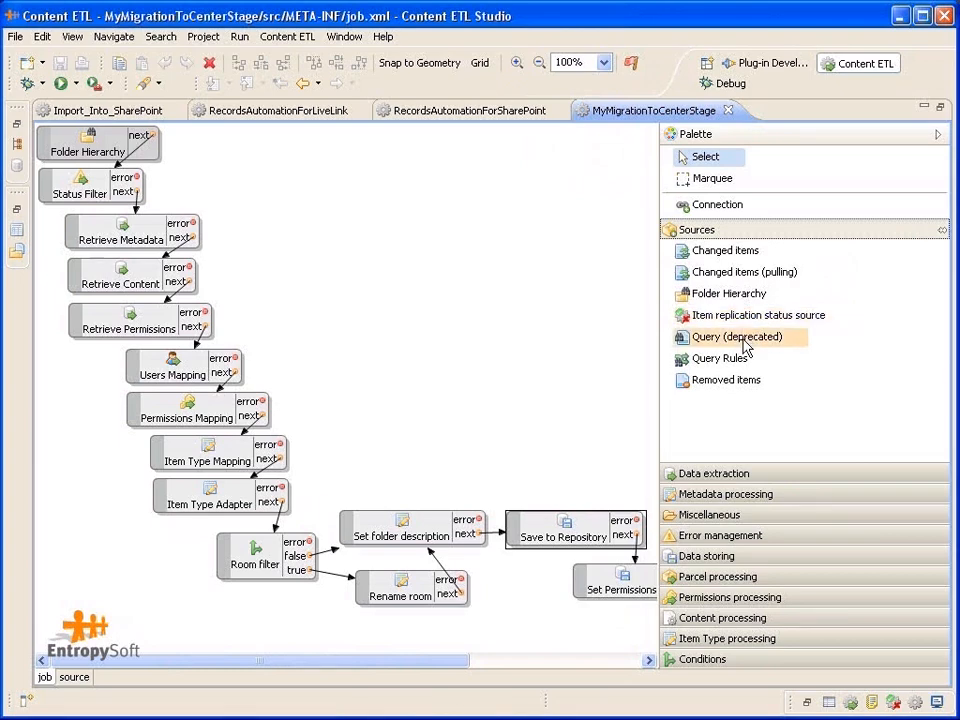
mouse_move(738, 392)
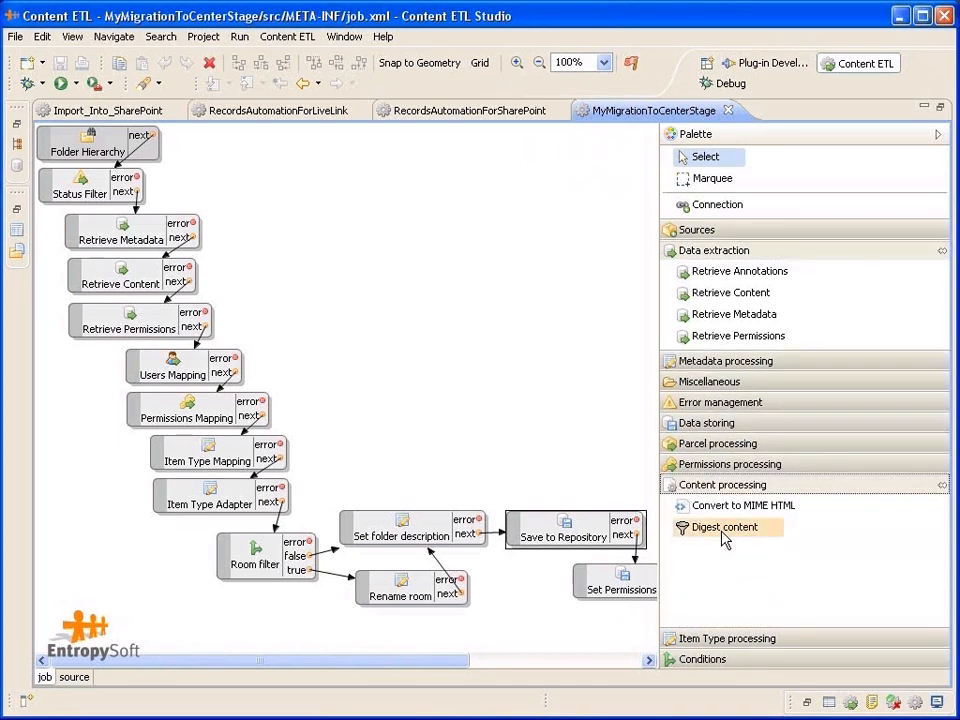
left_click_drag(722, 527, 418, 331)
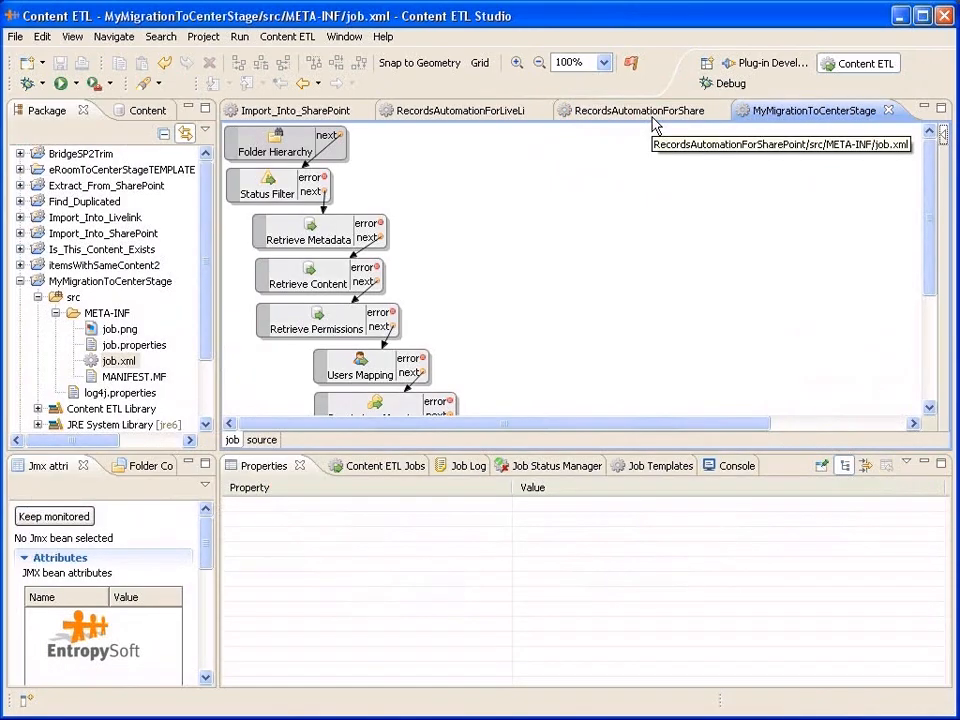
mouse_move(649, 128)
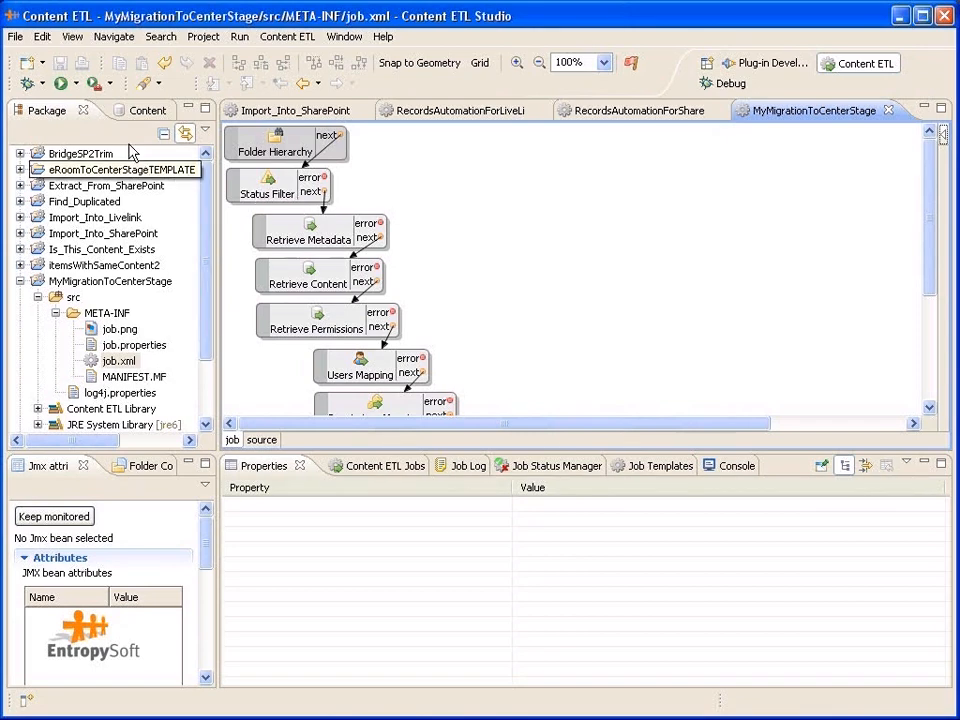
Bring up the File menu over the MyMigrationToCenterStage job diagram.
left_click(13, 37)
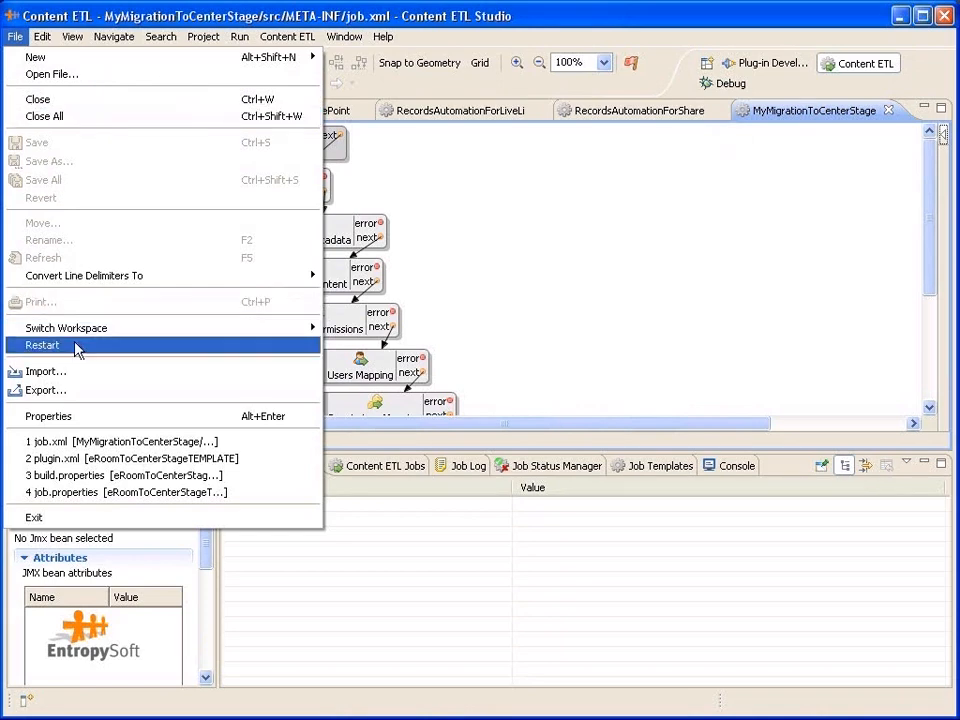
Import the MyMigrationToCenterStage2 folder as an existing project into the workspace.
left_click(43, 370)
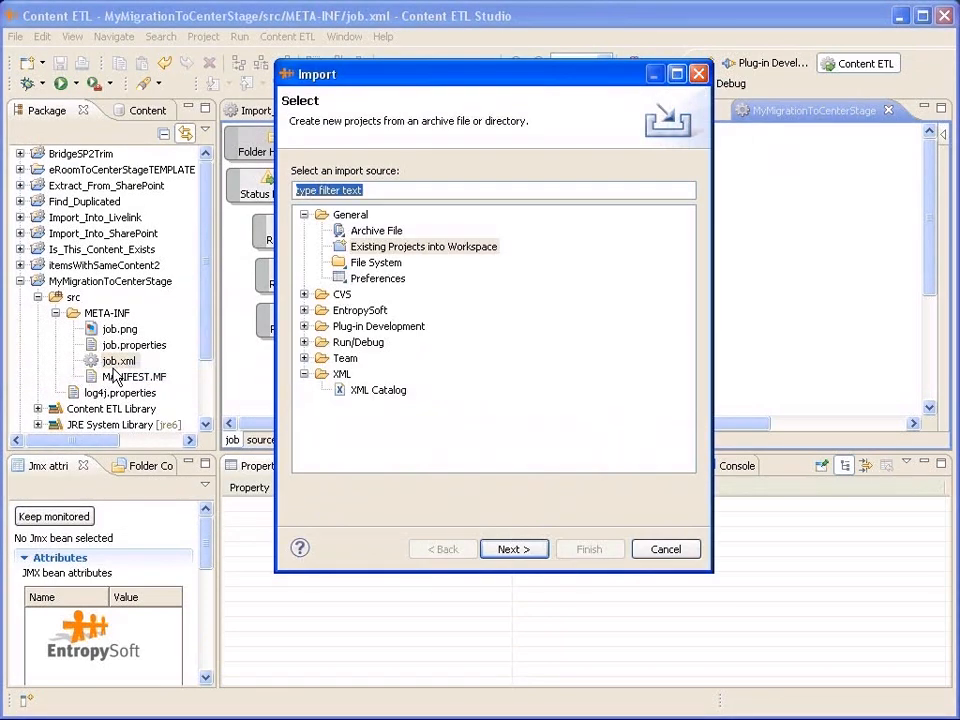
left_click(423, 246)
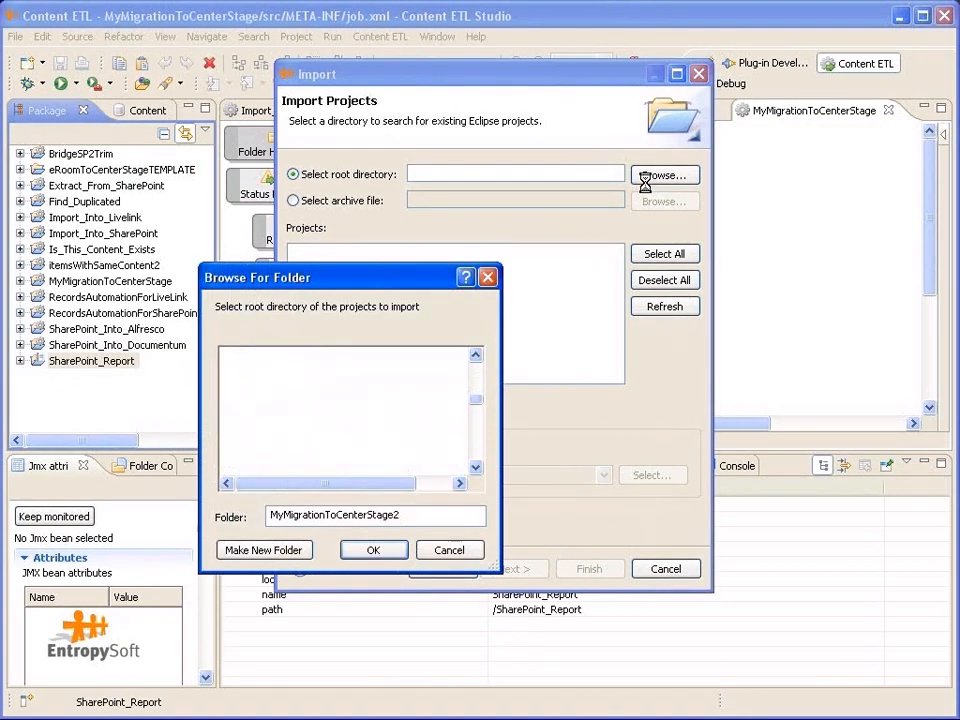
left_click(373, 549)
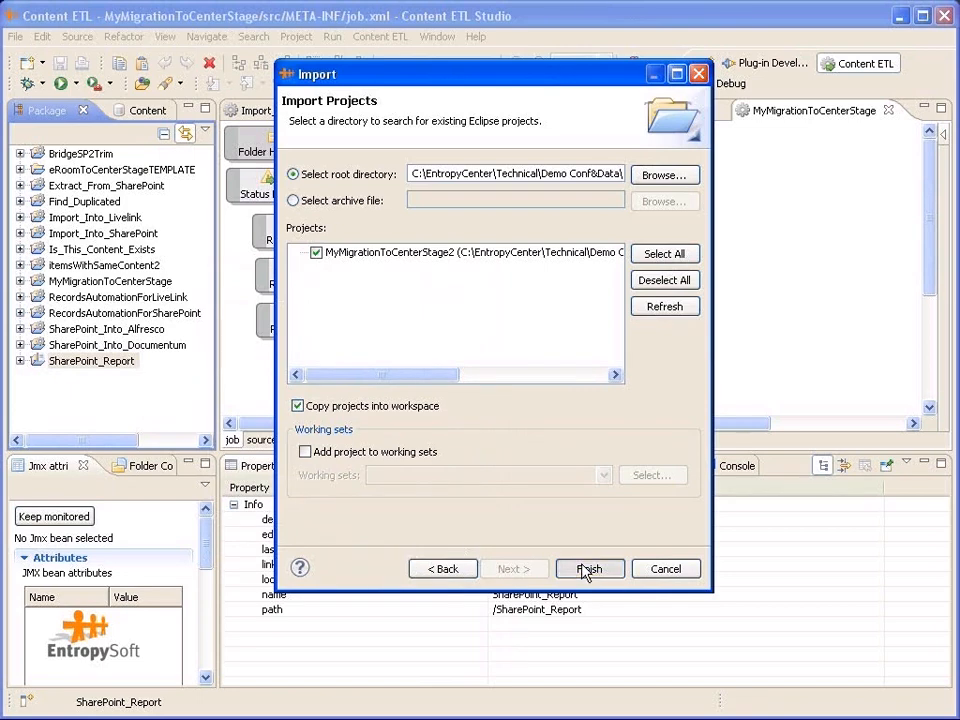
left_click(589, 568)
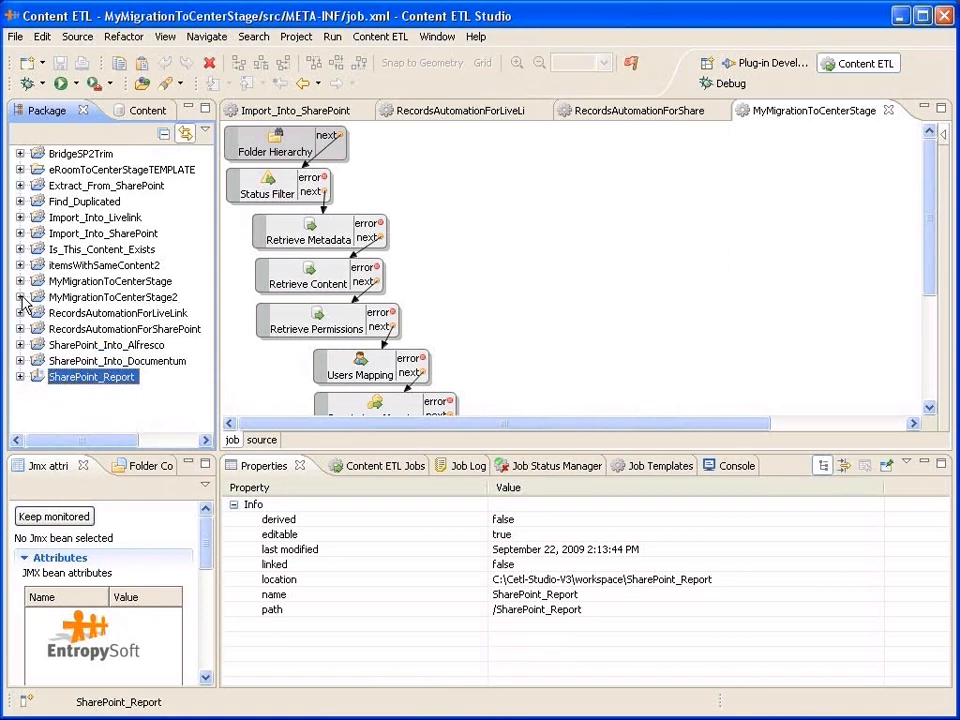
Expand MyMigrationToCenterStage2 to its job.xml and close the Import_Into_SharePoint editor.
left_click(20, 297)
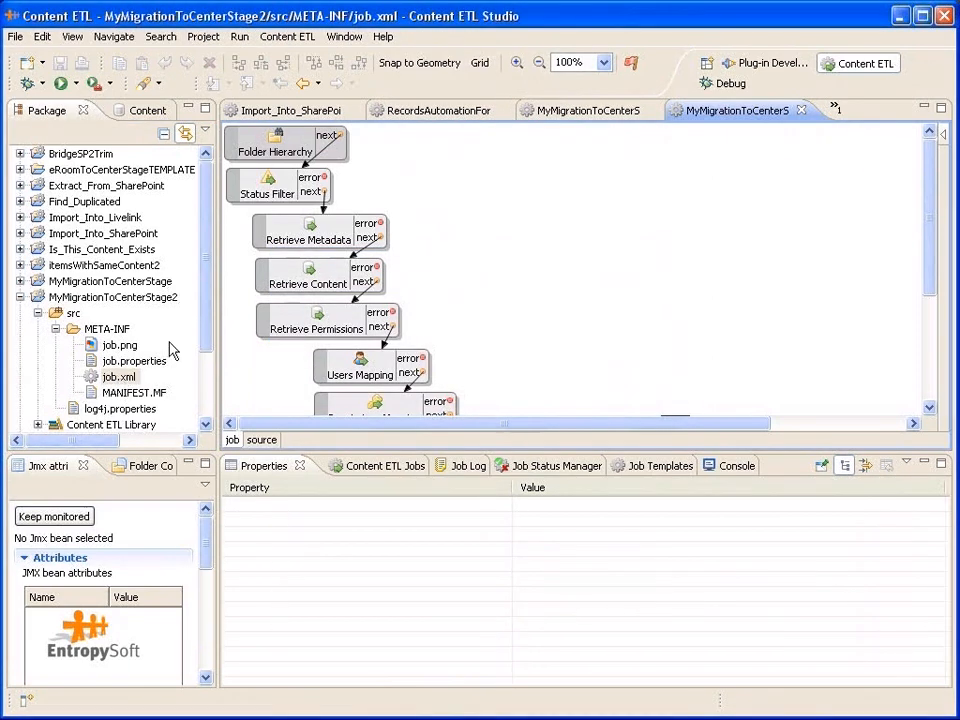
mouse_move(361, 120)
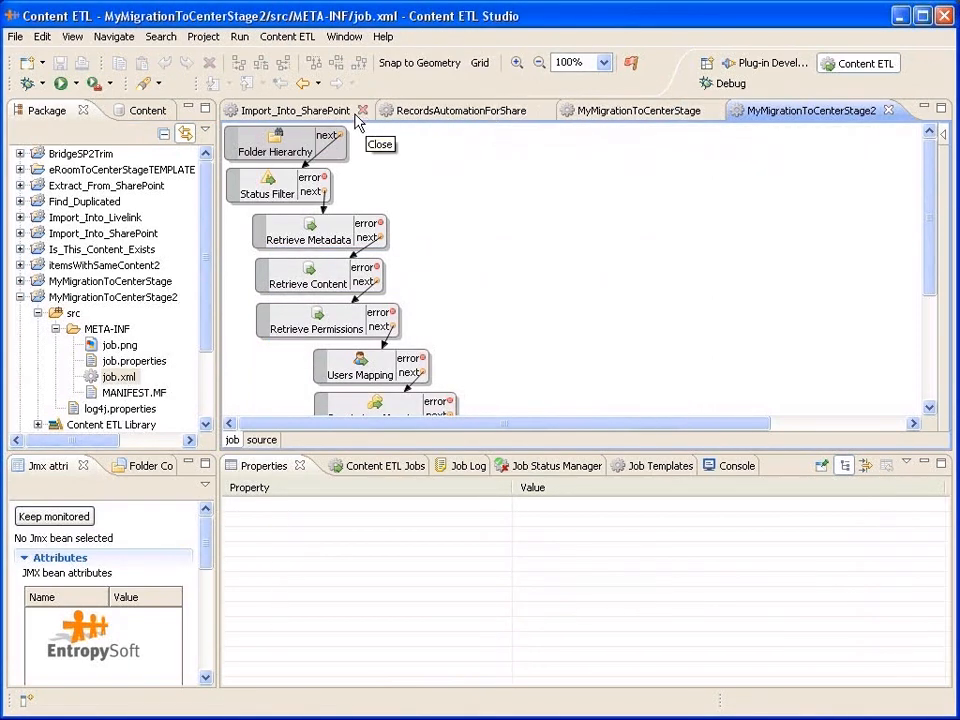
left_click(364, 110)
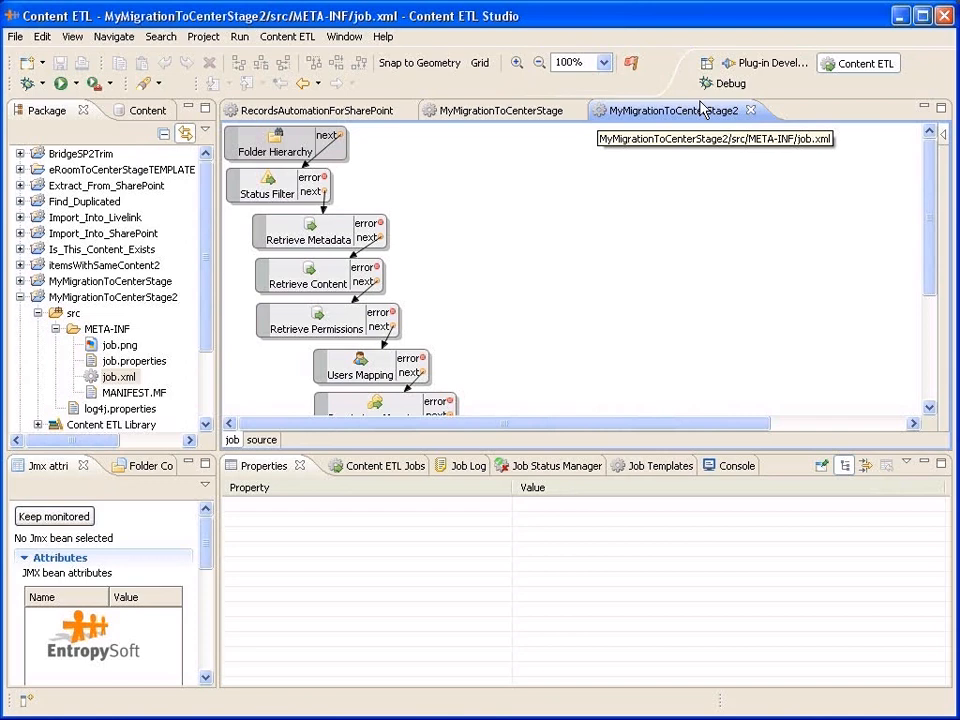